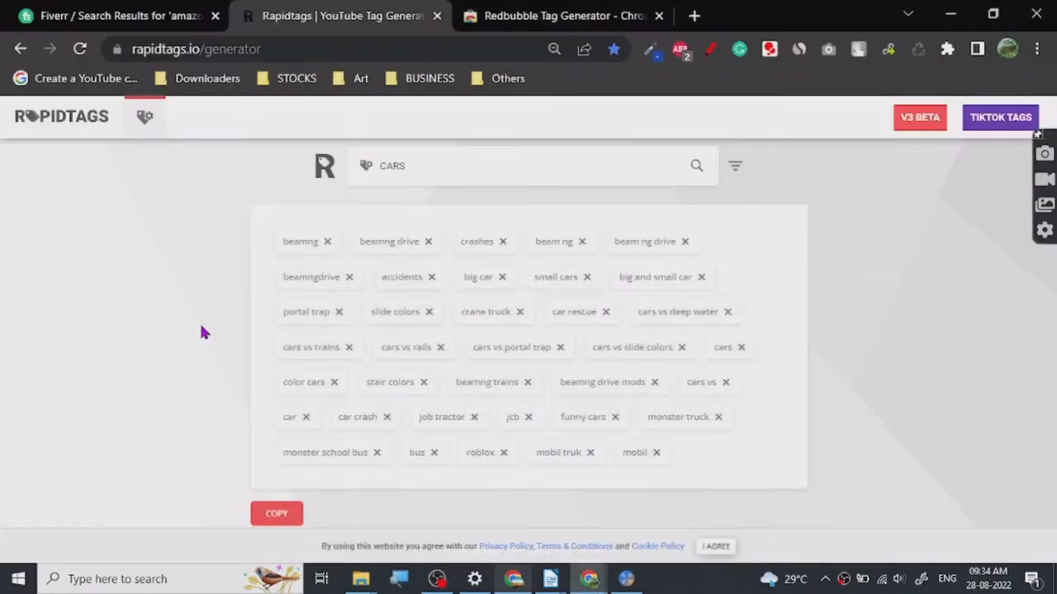
mouse_move(482, 165)
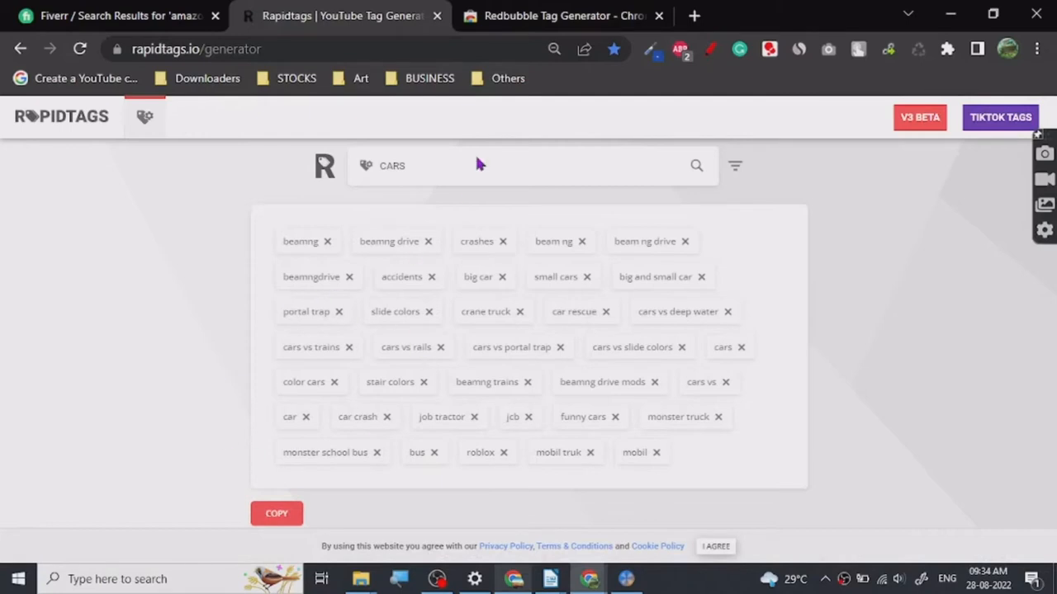
mouse_move(550, 578)
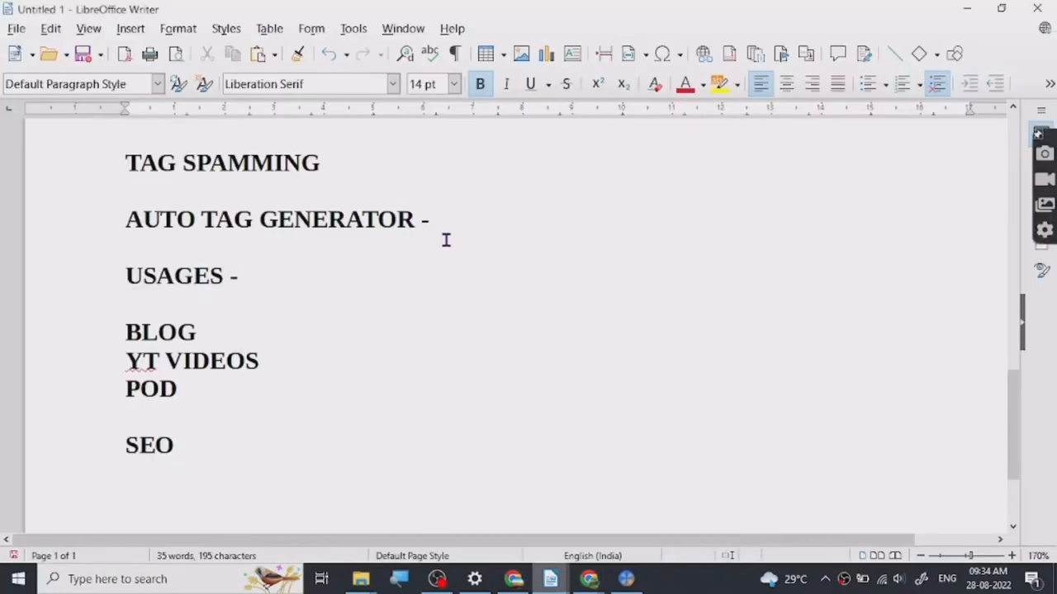
Select the USAGES heading in Writer, then view the Redbubble Tag Generator's beach-tag demo.
left_click(437, 220)
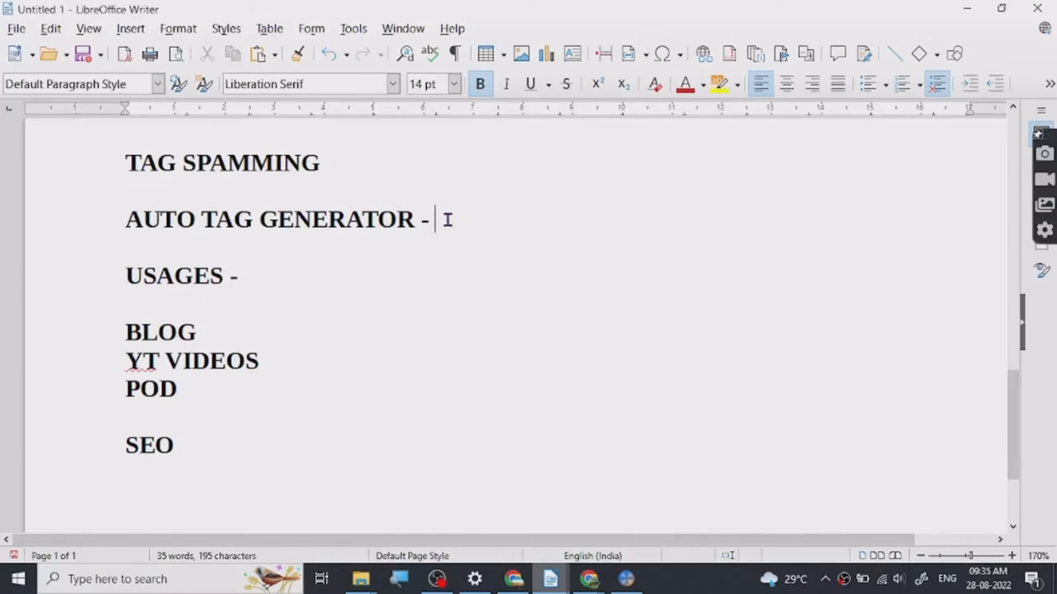
double_click(250, 224)
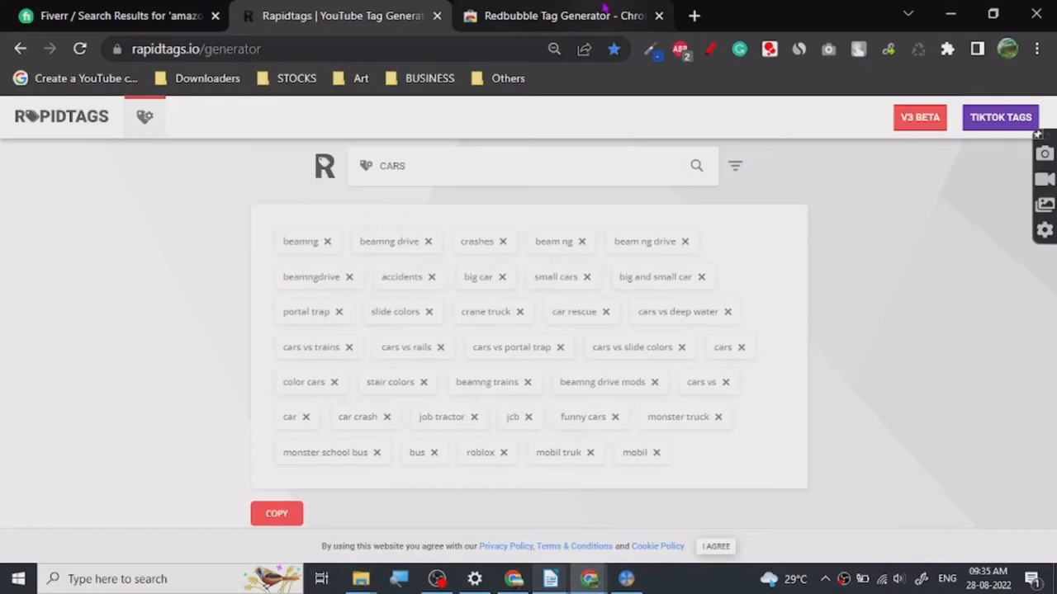
left_click(561, 15)
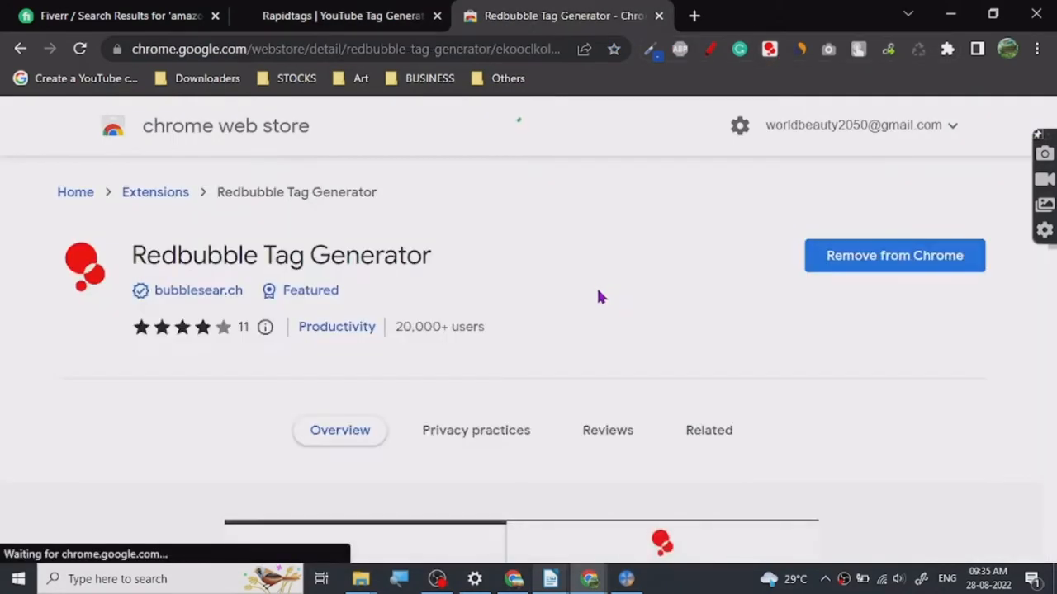
mouse_move(398, 304)
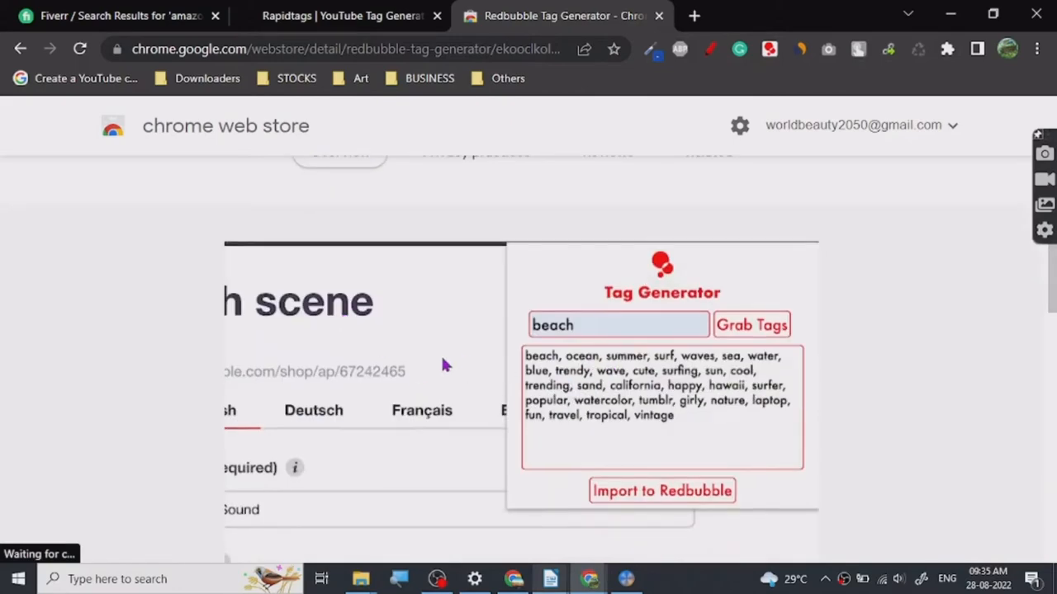
scroll("down", 3)
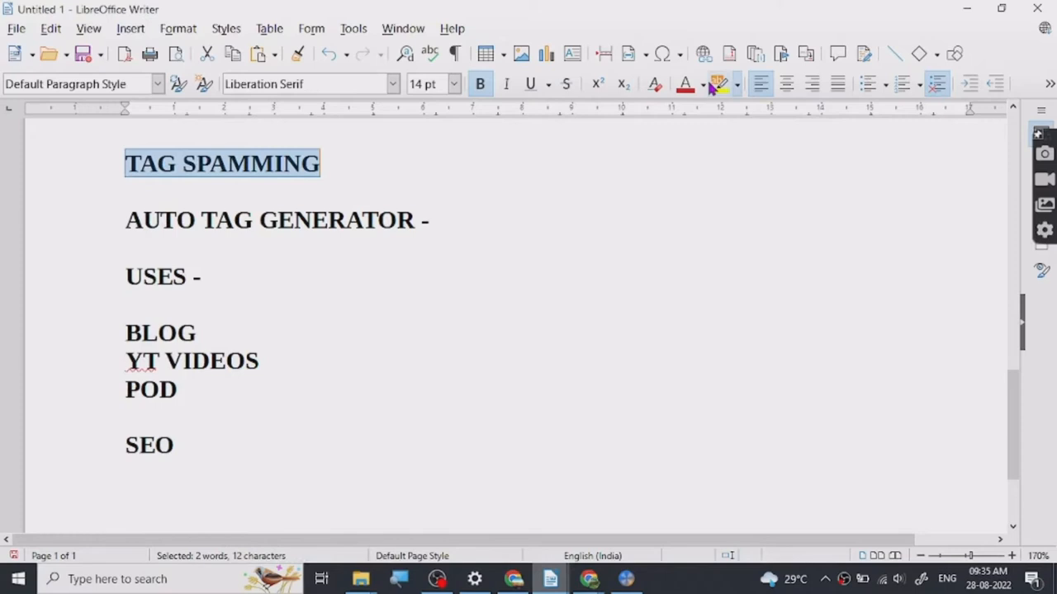
Apply a green highlight to the TAG SPAMMING heading.
left_click(715, 84)
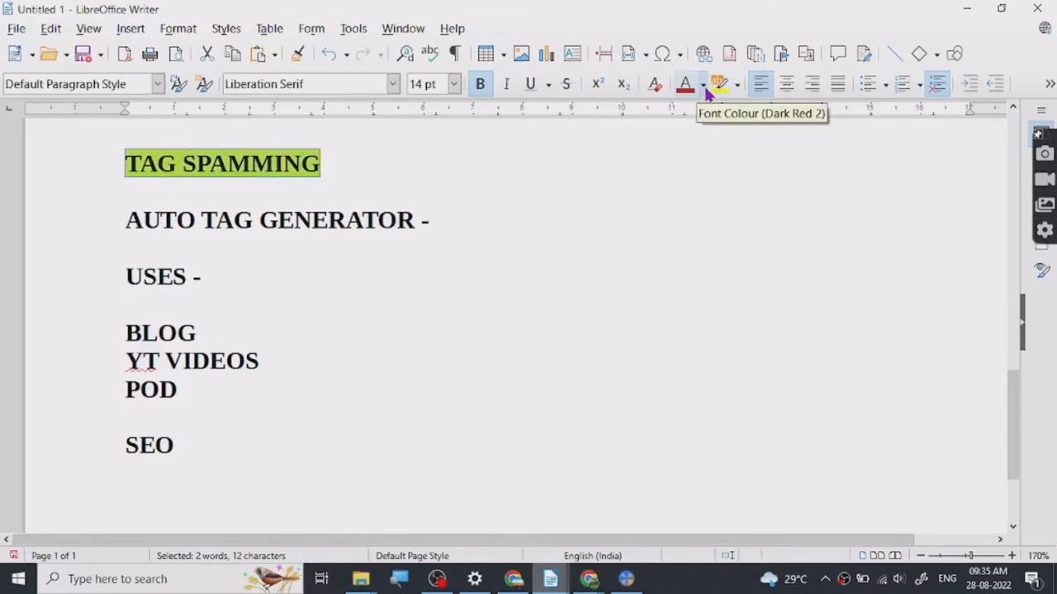
mouse_move(751, 215)
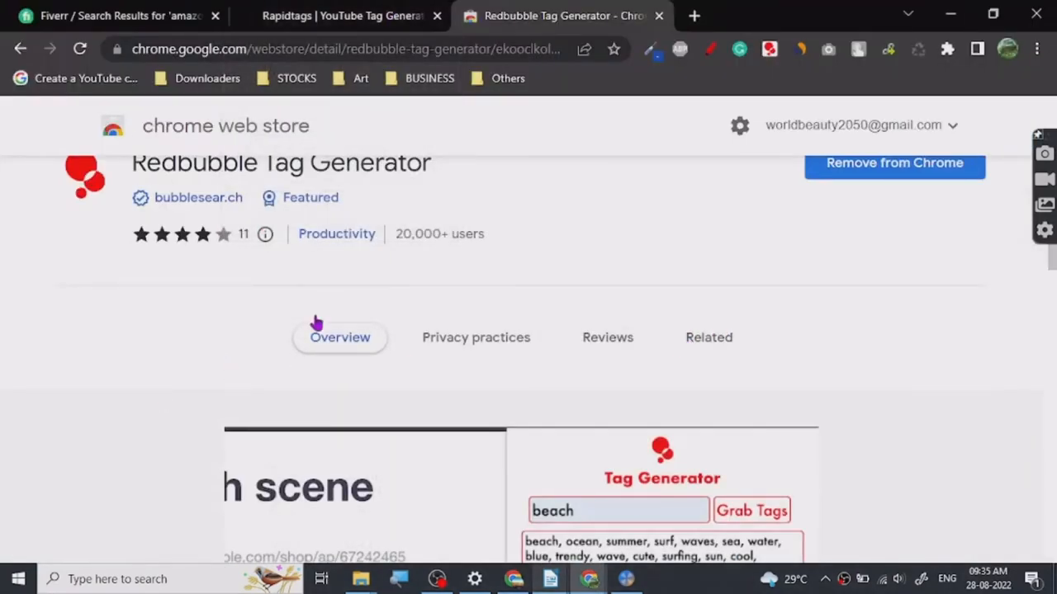
Switch between the Rapidtags CARS list and the Redbubble Tag Generator, ending on CARS.
left_click(339, 15)
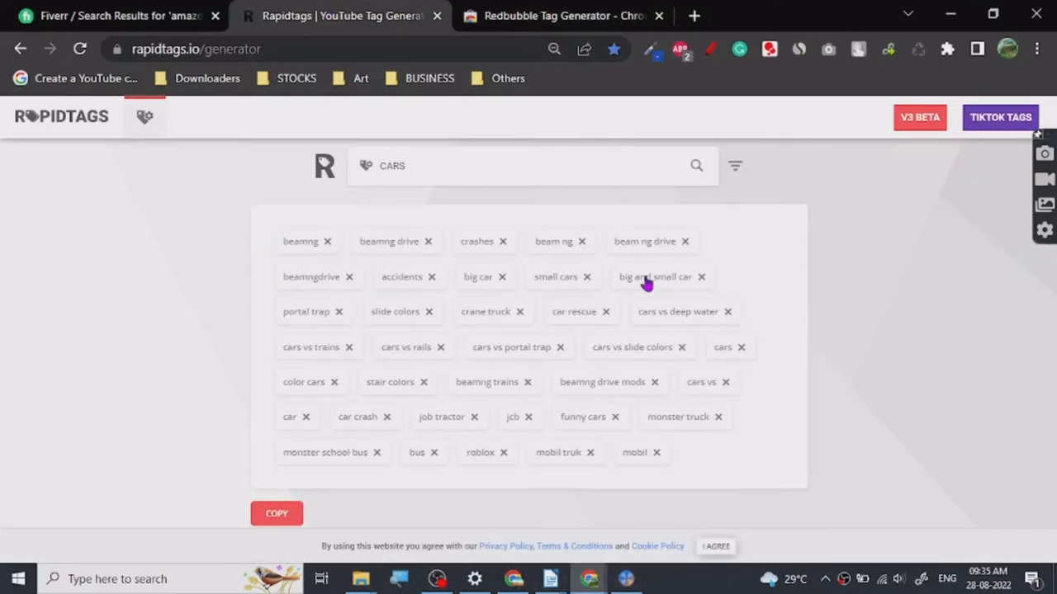
mouse_move(822, 263)
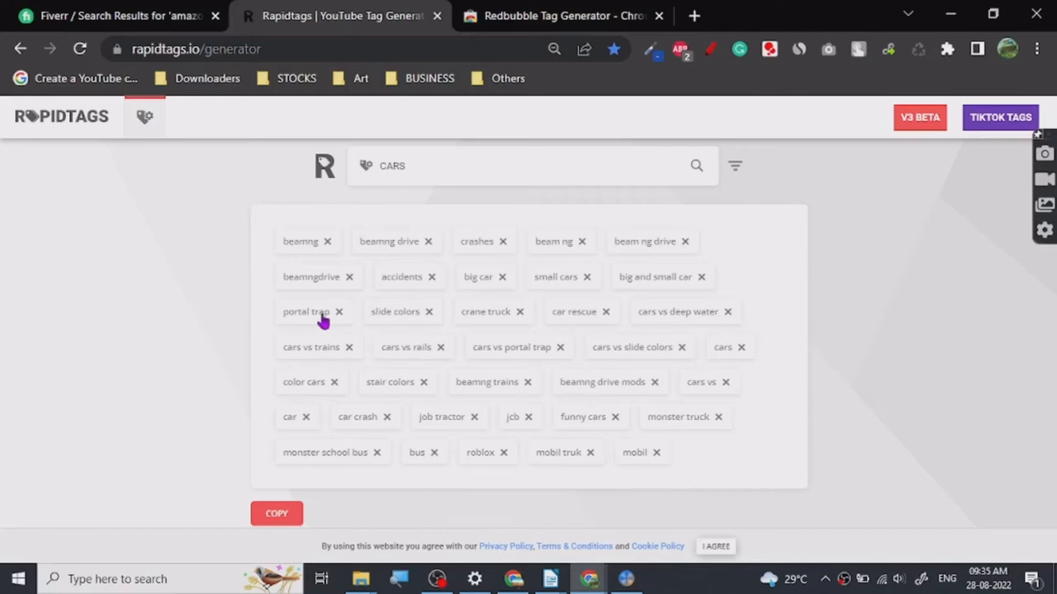
mouse_move(246, 313)
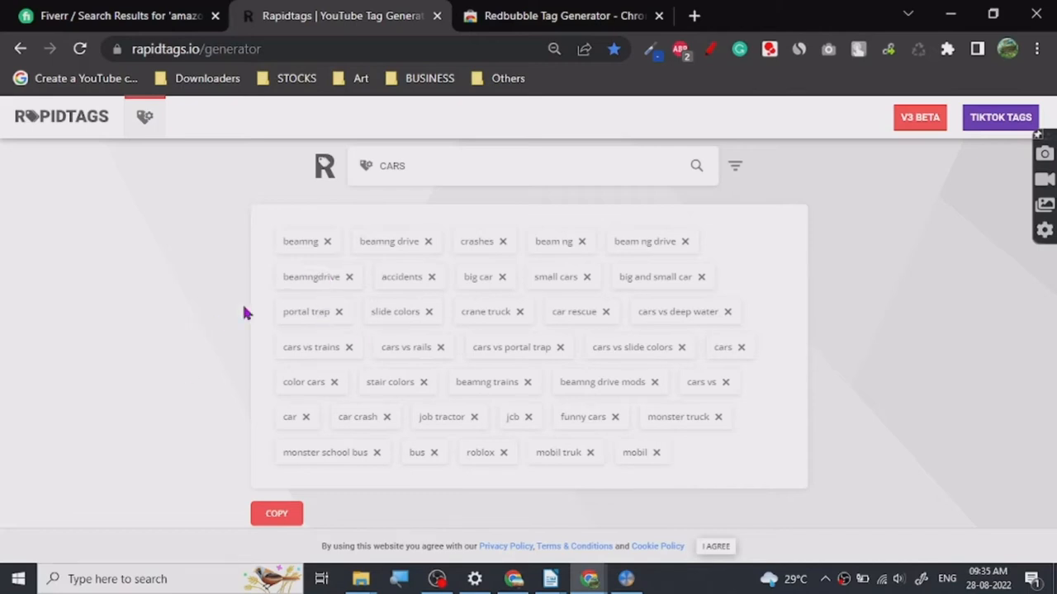
left_click(564, 15)
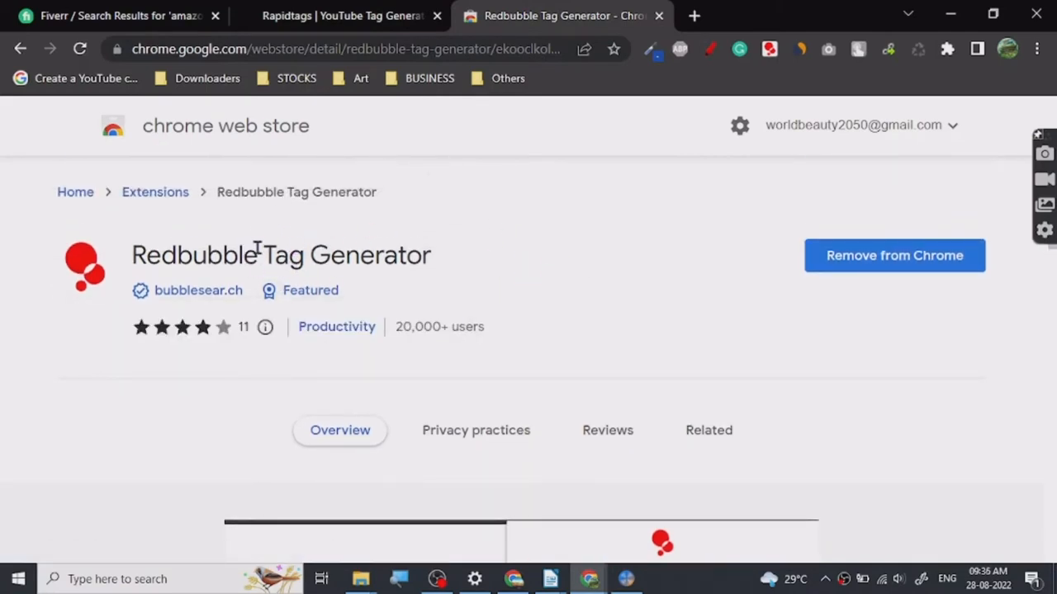
mouse_move(341, 15)
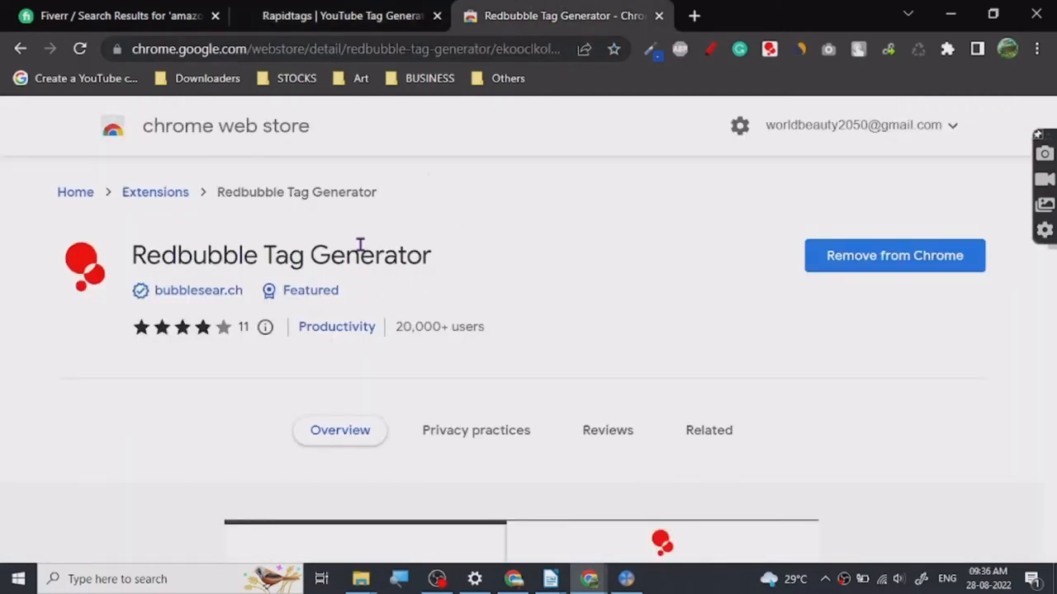
mouse_move(306, 282)
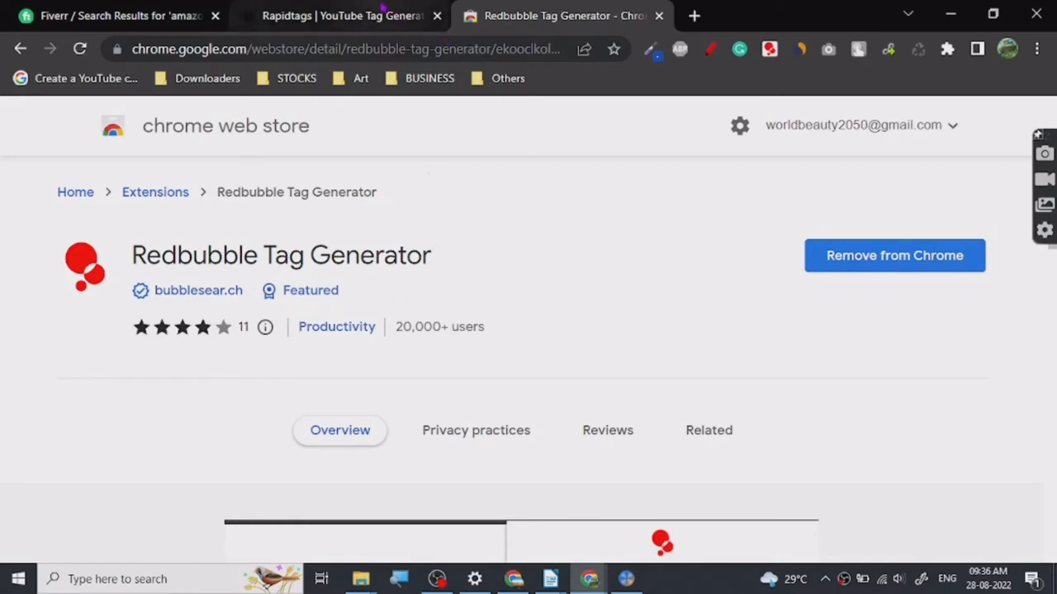
left_click(339, 16)
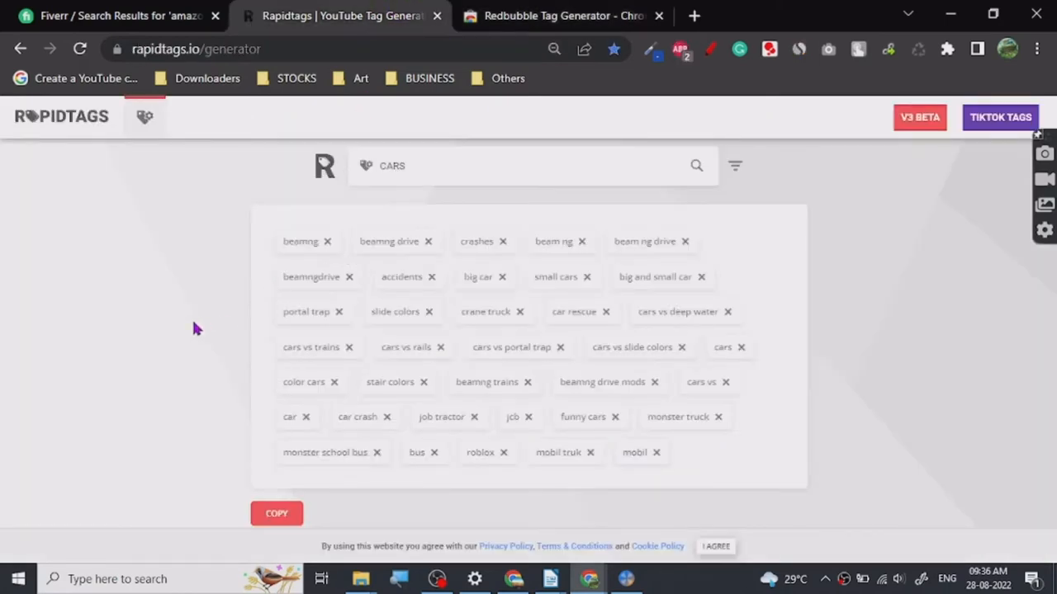
mouse_move(233, 306)
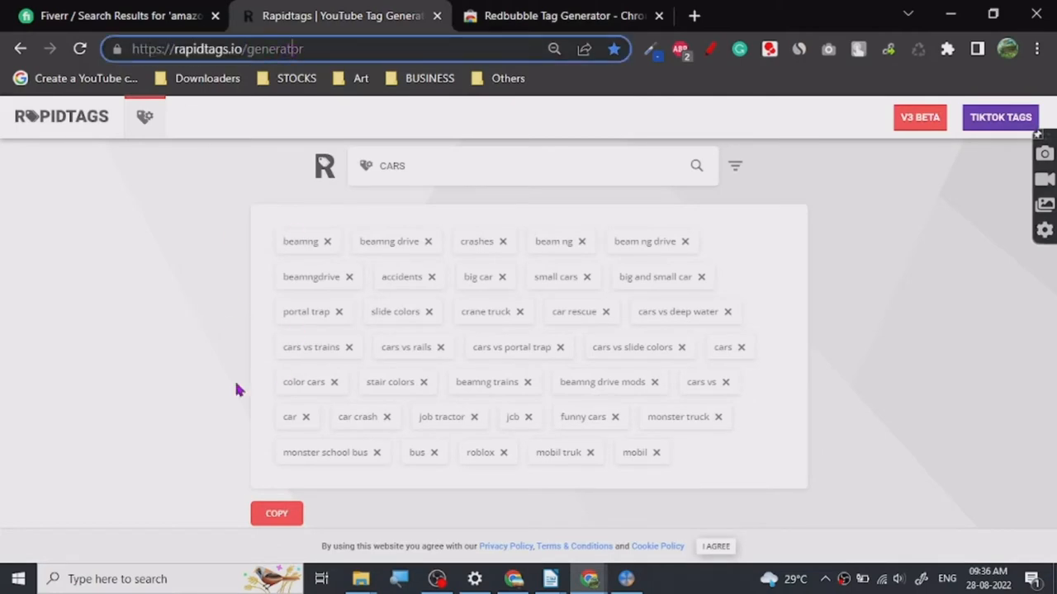
Generate Rapidtags lists for SKY, SWEET and SUN in turn, then open a new tab.
double_click(391, 165)
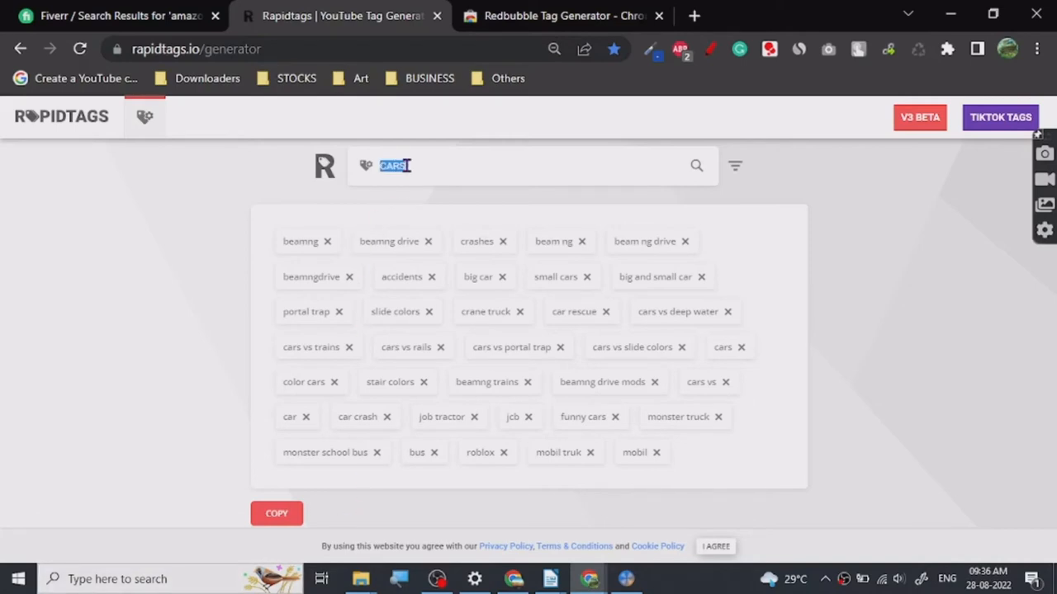
type("SKY")
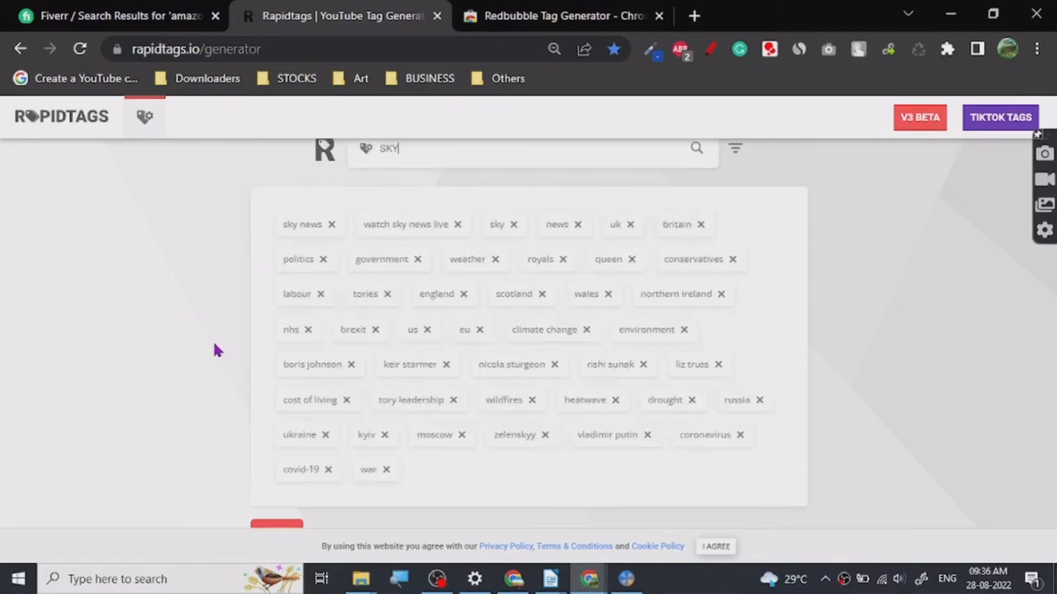
mouse_move(411, 364)
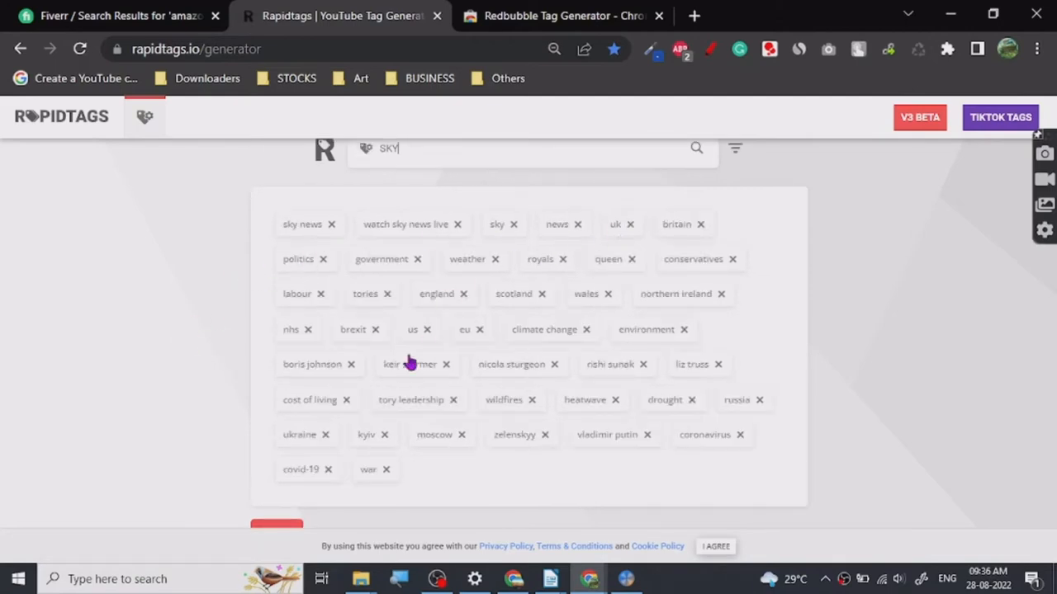
double_click(388, 147)
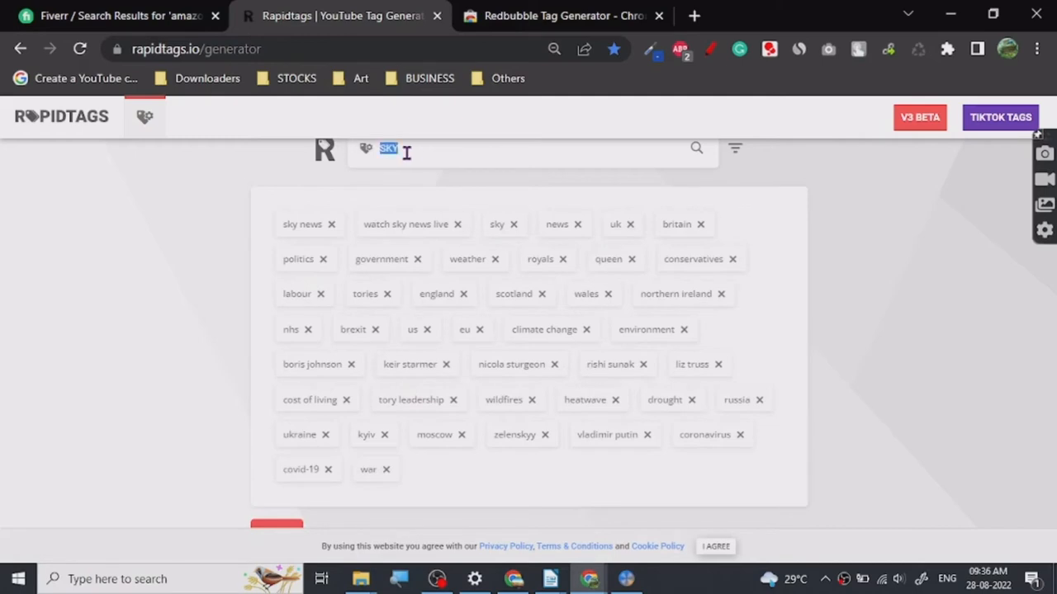
mouse_move(394, 176)
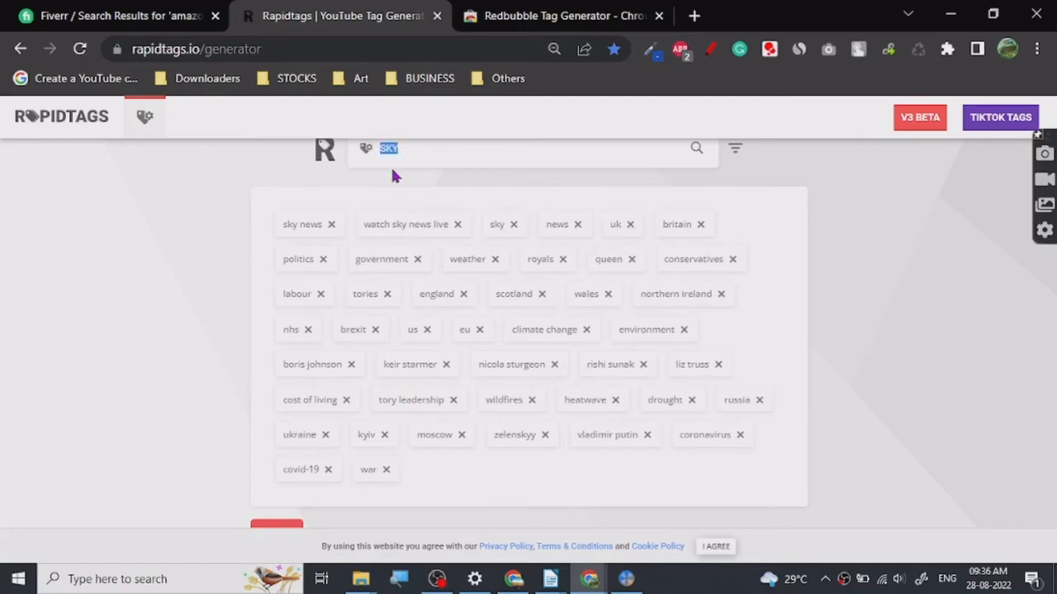
type("SWEET")
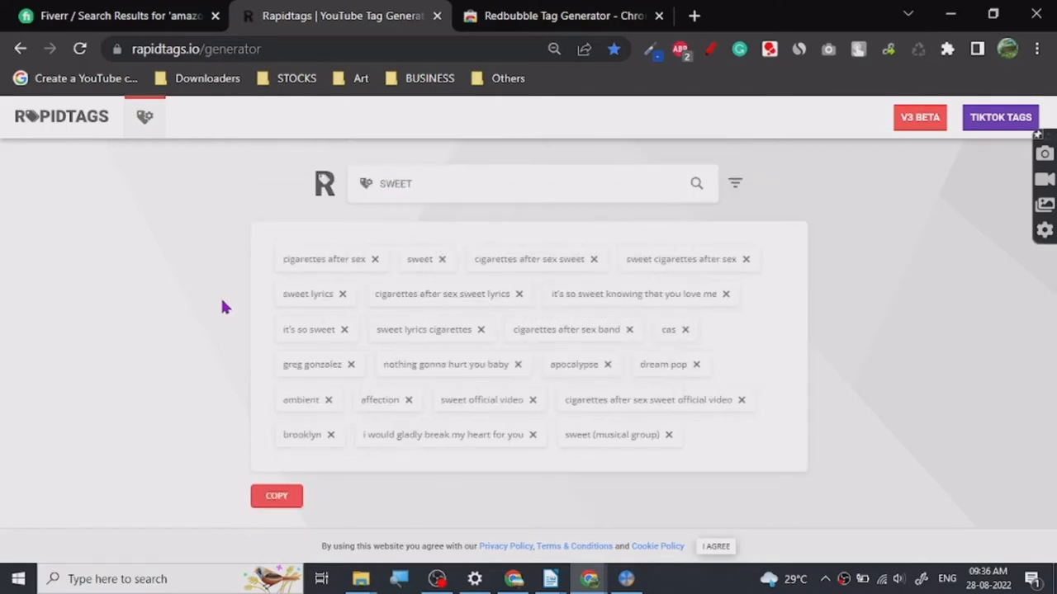
double_click(395, 184)
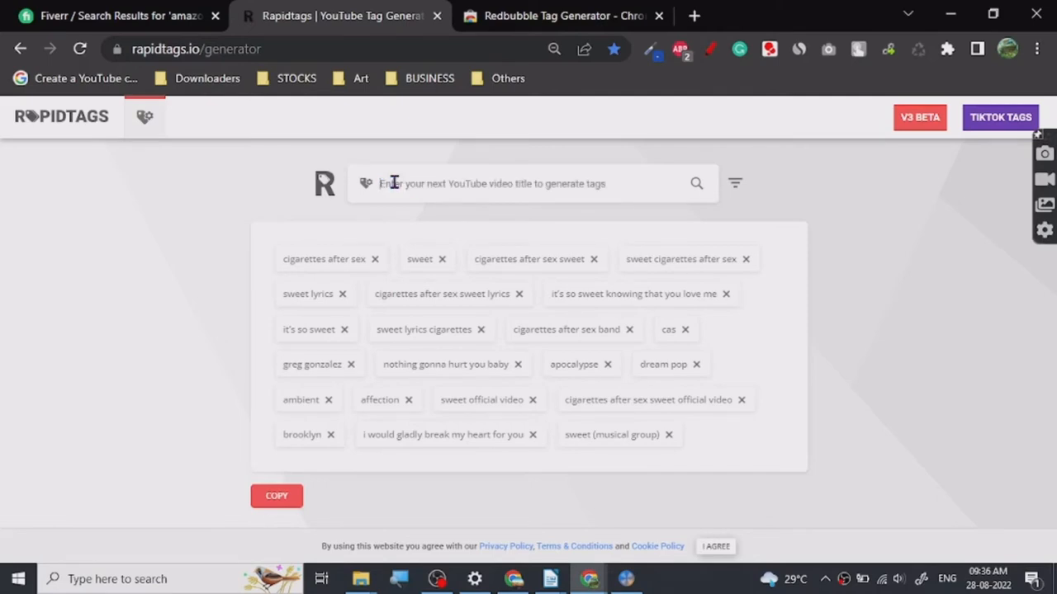
type("su")
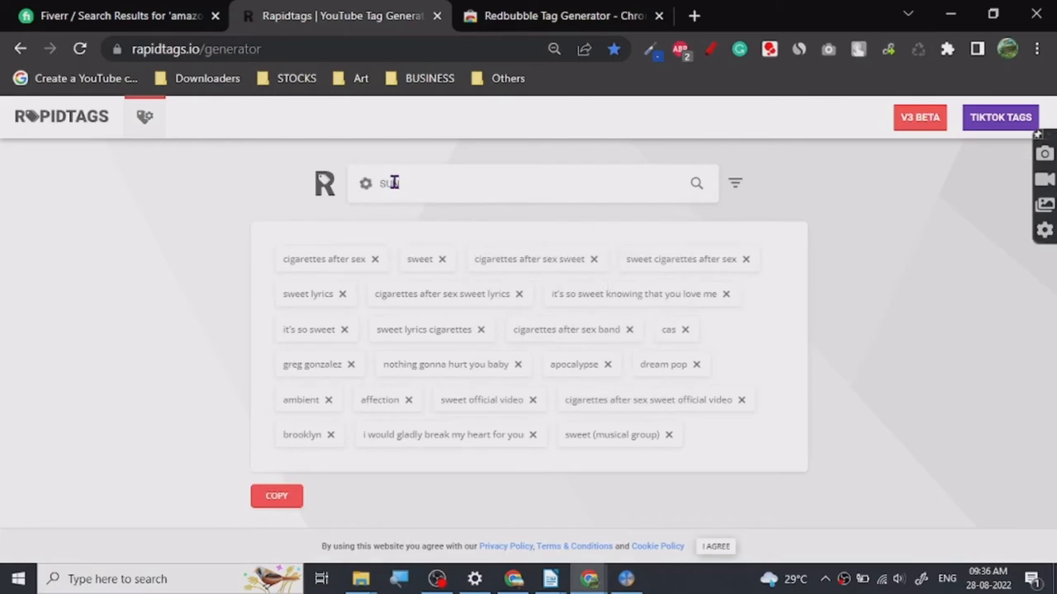
type("SUN")
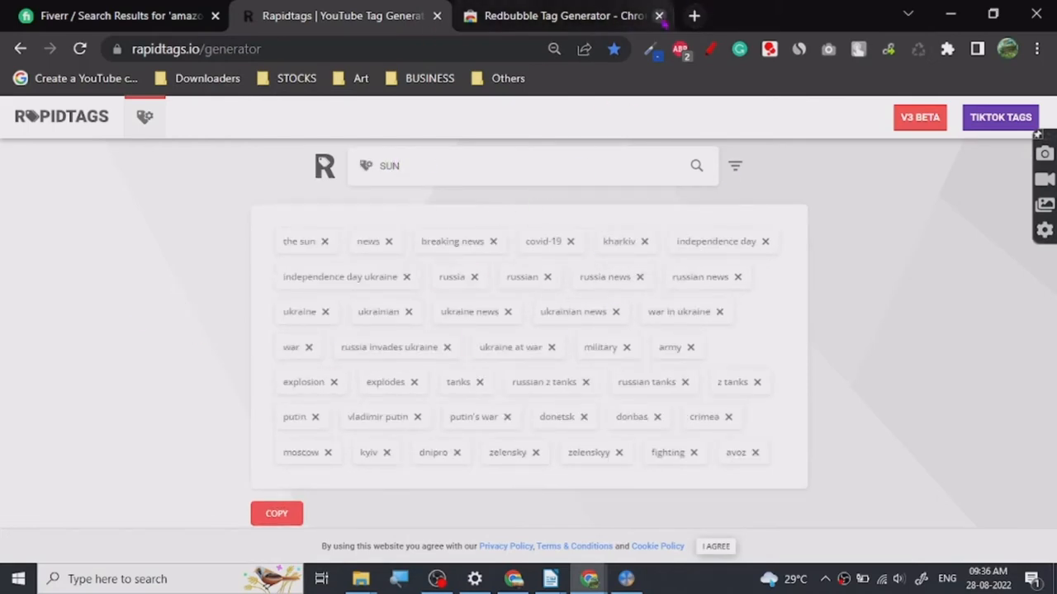
left_click(693, 15)
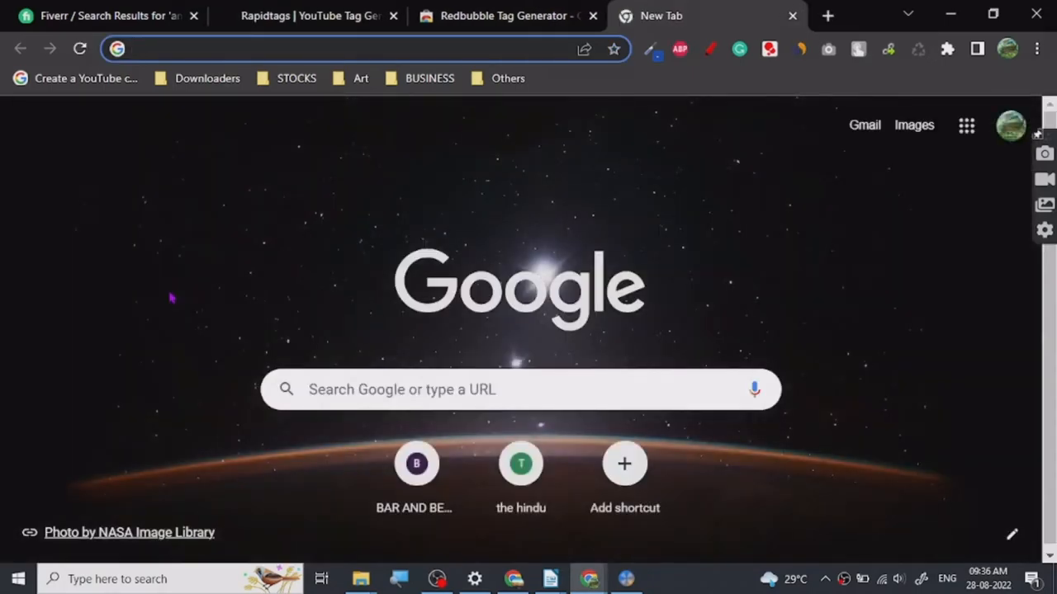
Search BUSINESS in the new tab and pick the 'Business Proposal' suggestion.
type("BUSINESS")
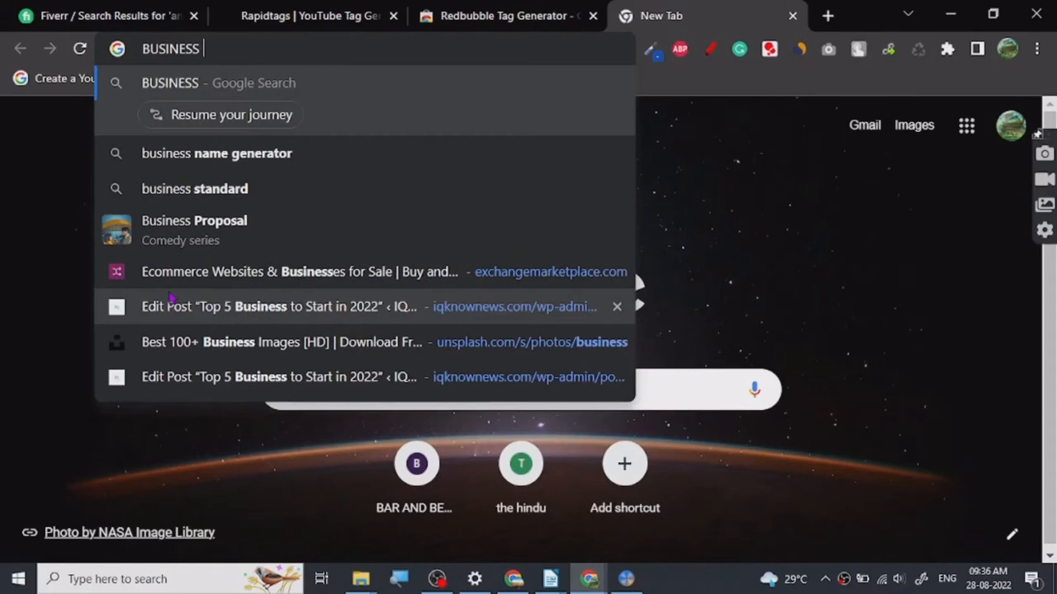
left_click(194, 188)
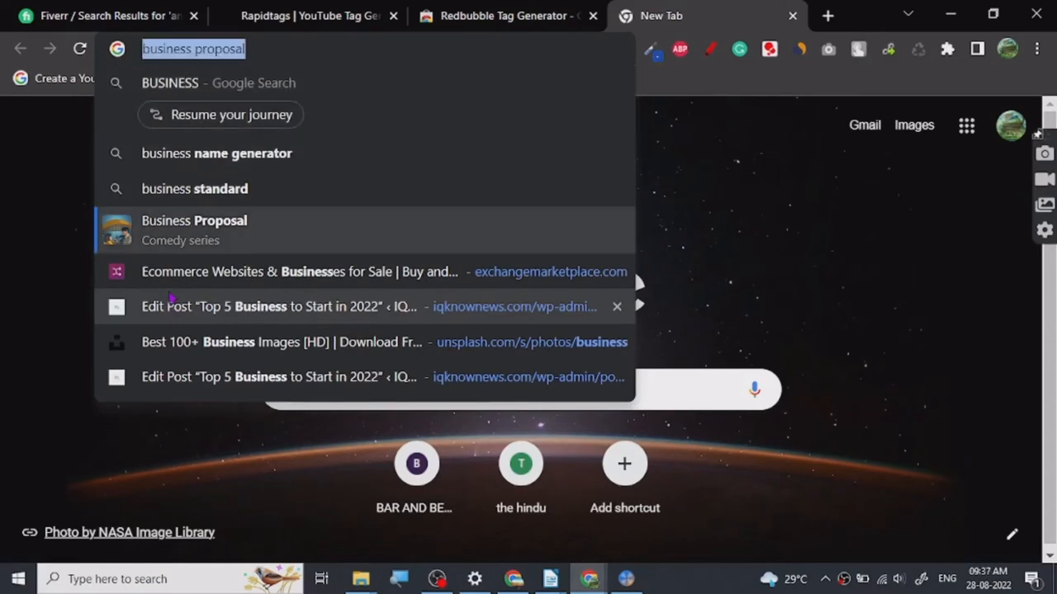
left_click(306, 15)
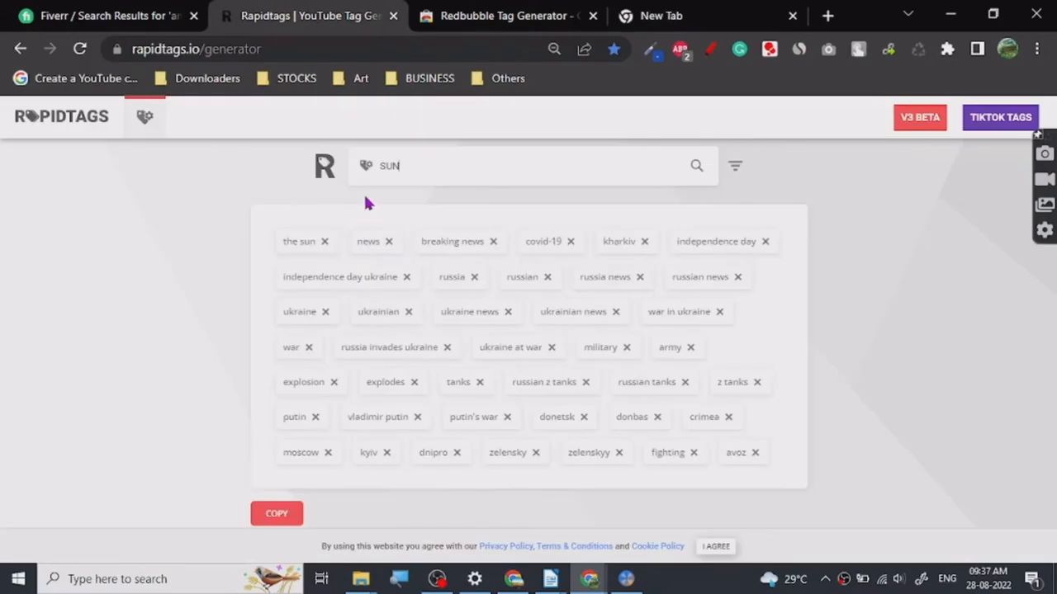
Enter 'Business proposal' in Rapidtags and generate its tag list.
type("Business proposal")
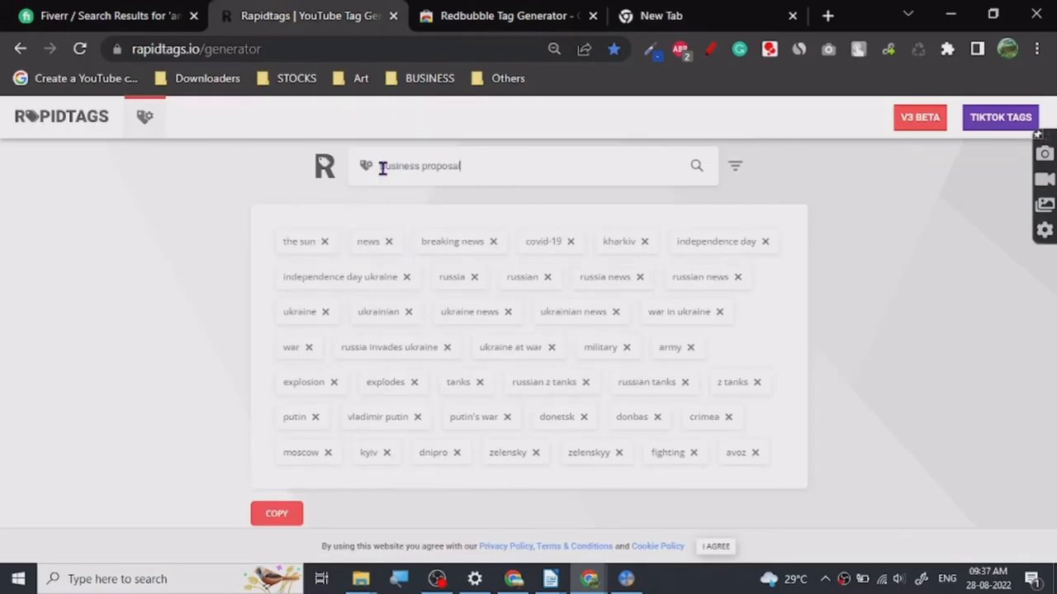
left_click(696, 166)
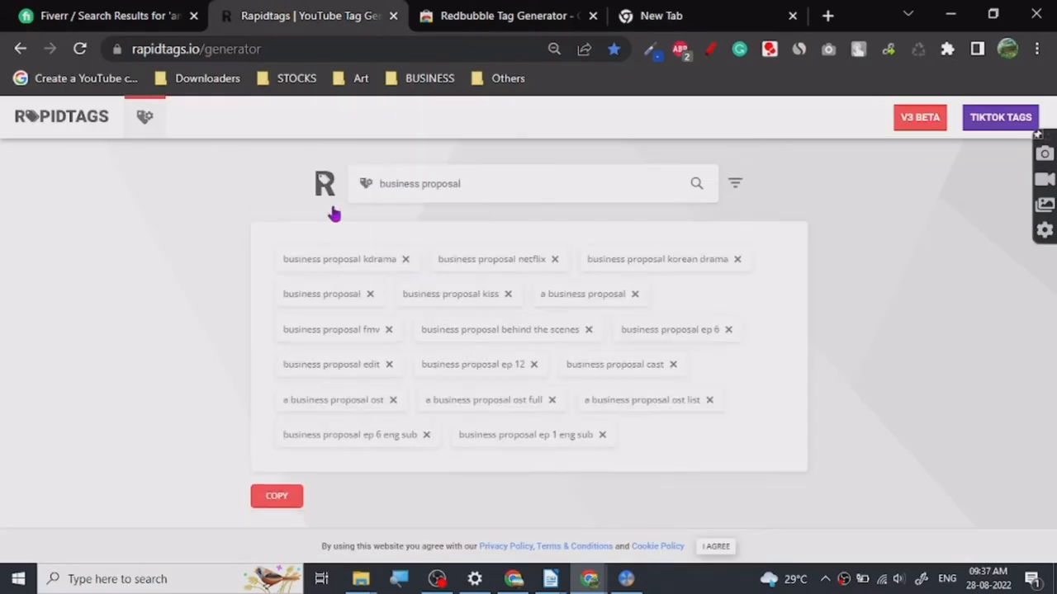
mouse_move(503, 297)
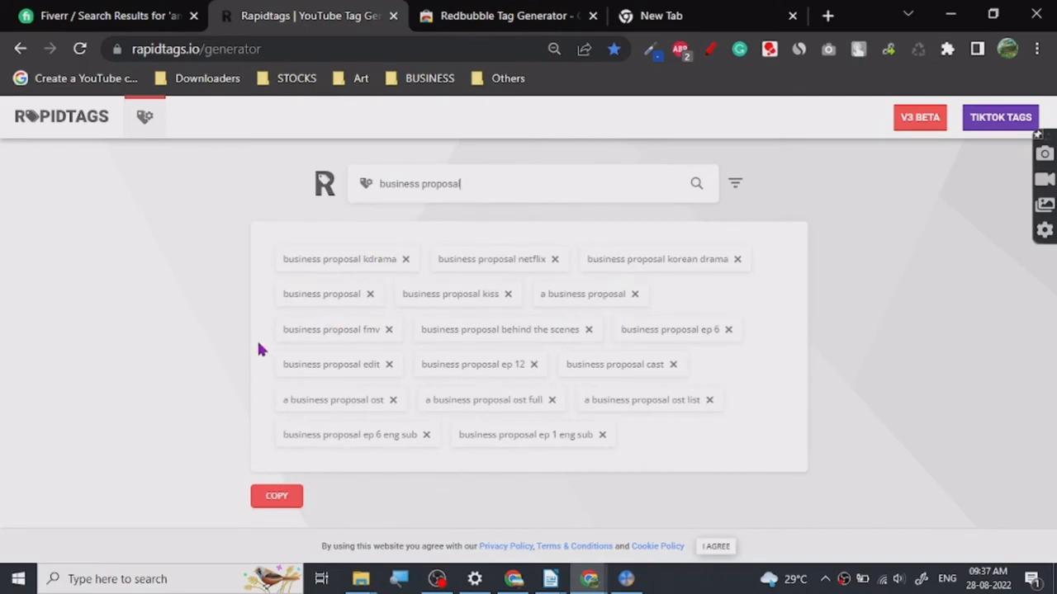
mouse_move(544, 299)
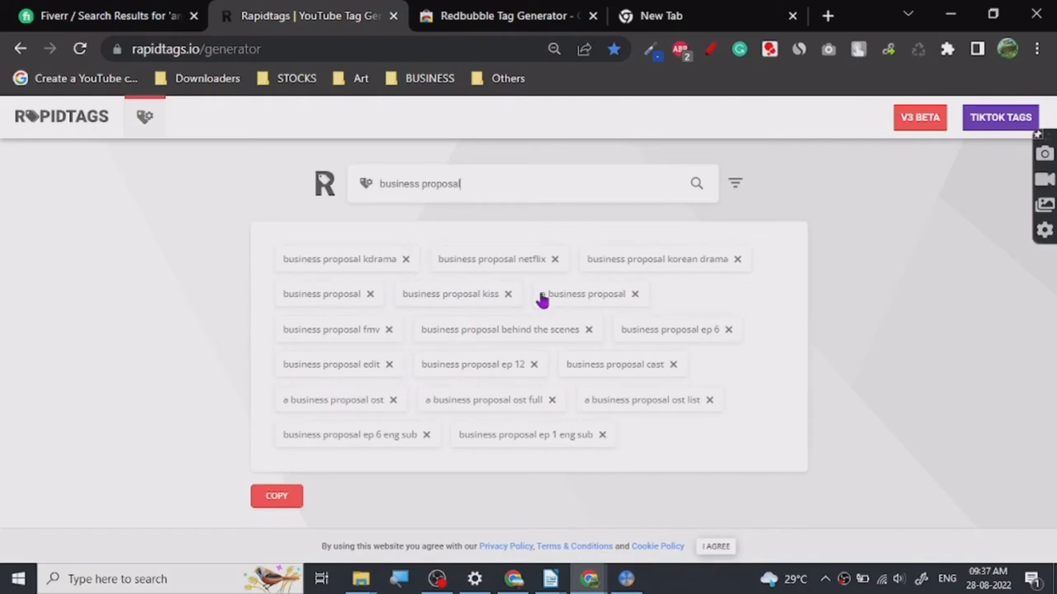
mouse_move(527, 267)
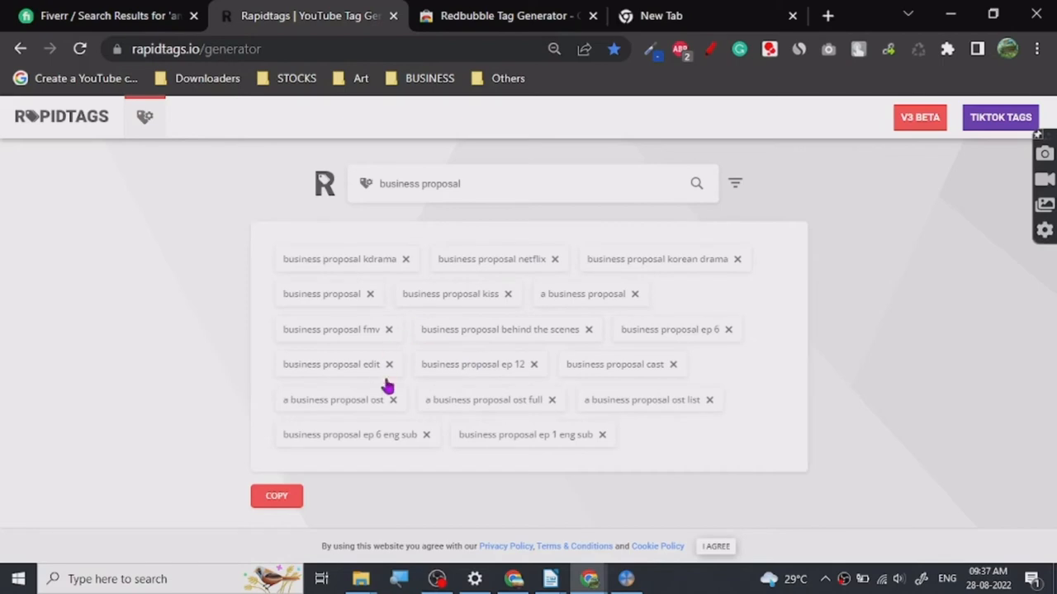
mouse_move(38, 326)
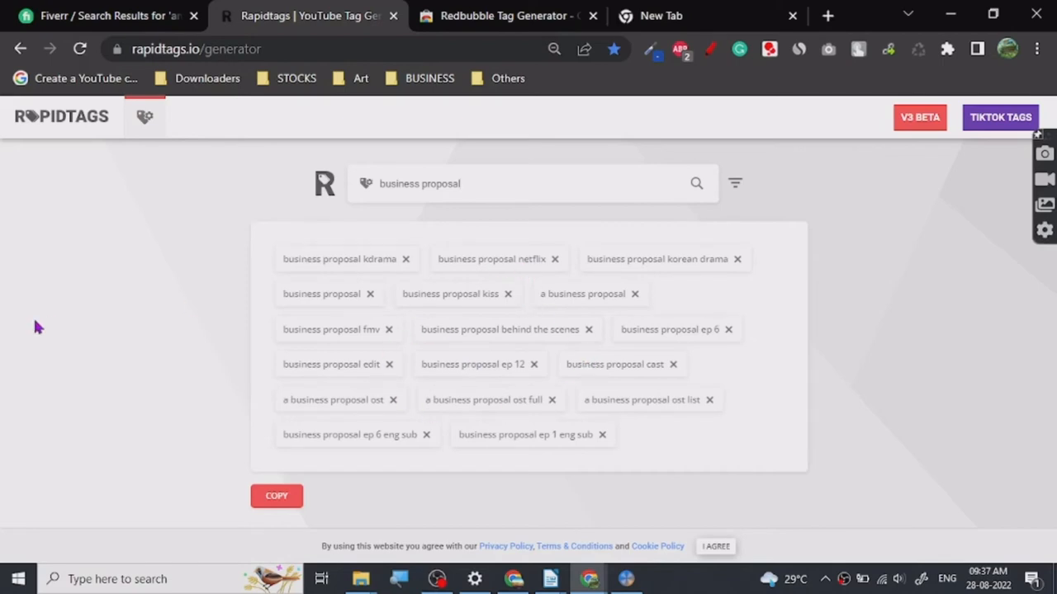
mouse_move(147, 299)
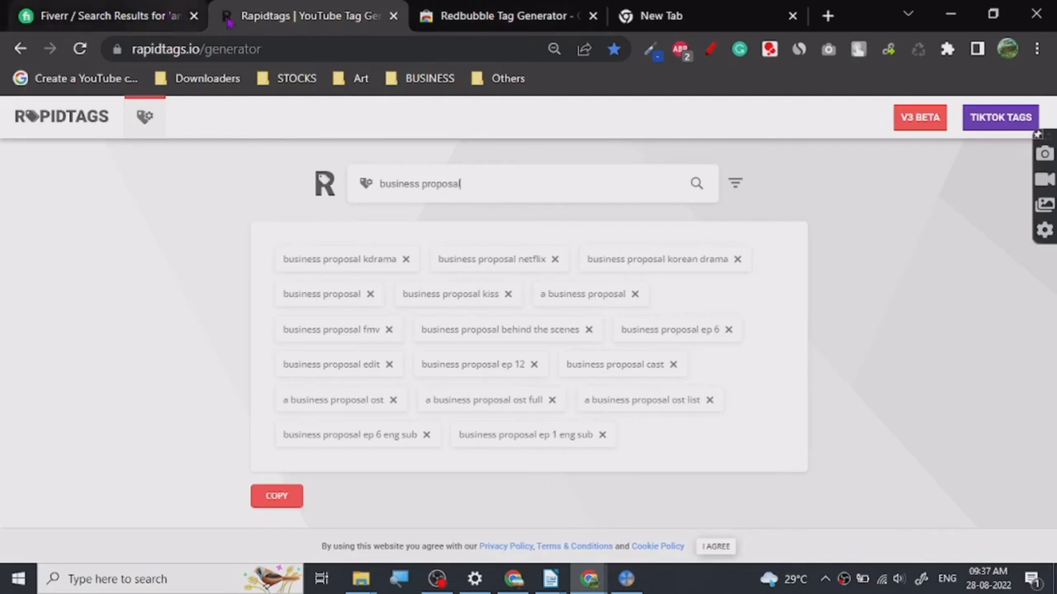
mouse_move(551, 579)
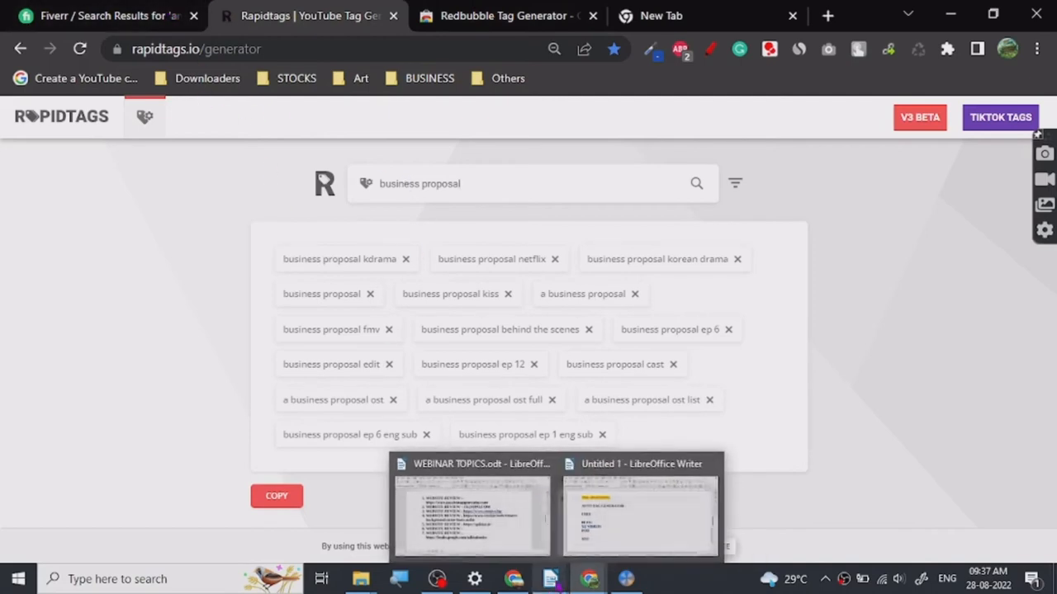
Add a dash after YT VIDEOS in the Untitled 1 notes, then move to the POD line.
left_click(634, 512)
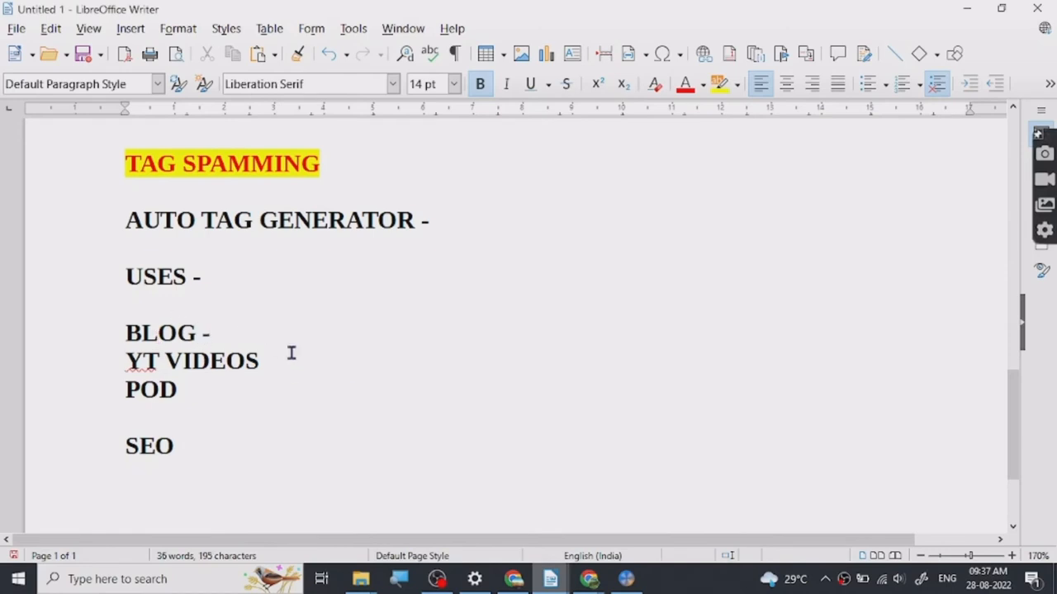
type("-")
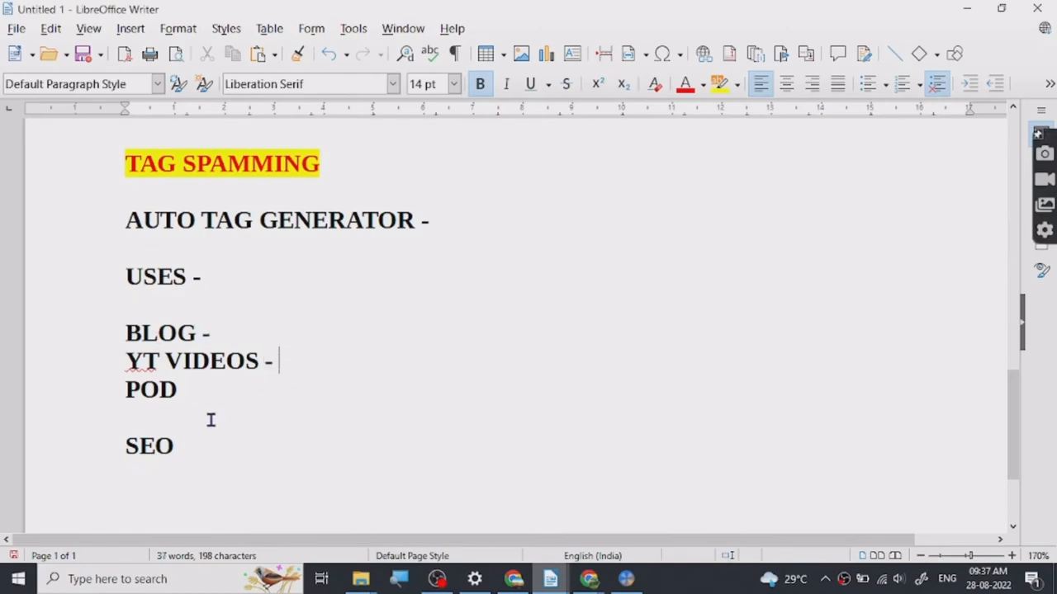
left_click(188, 389)
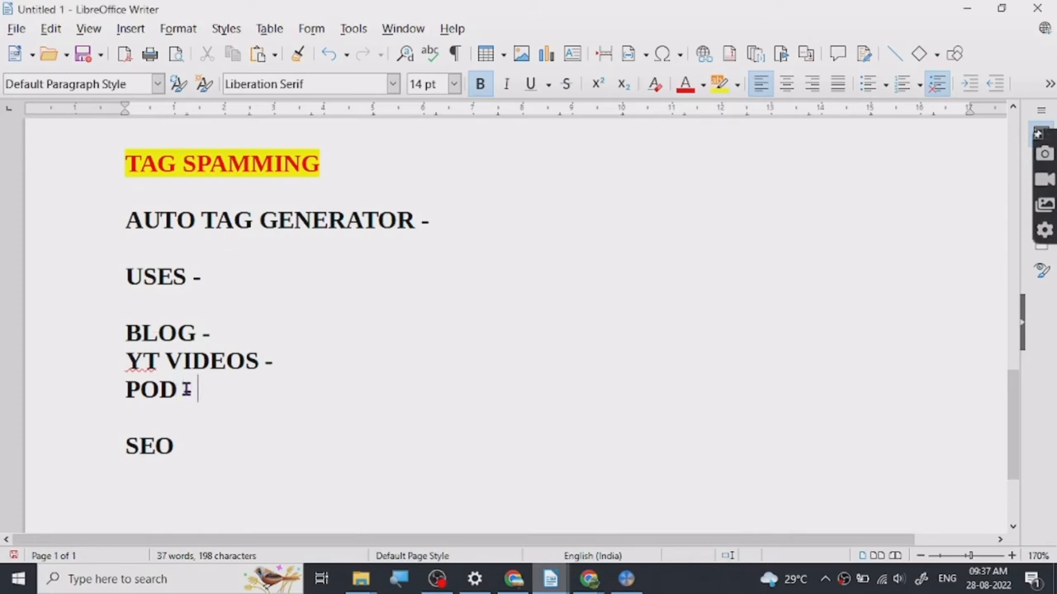
double_click(148, 446)
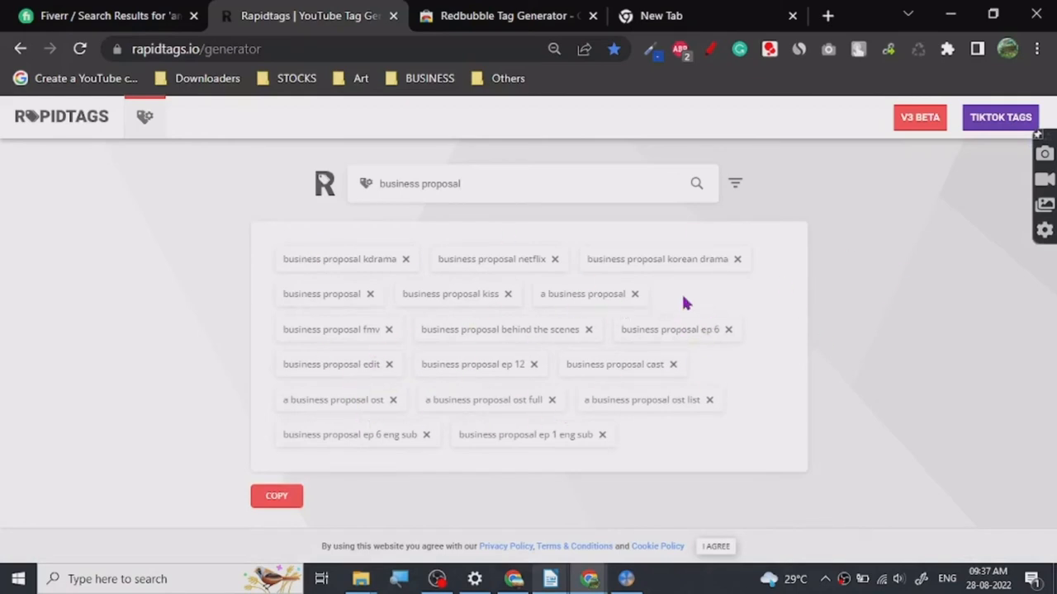
mouse_move(729, 251)
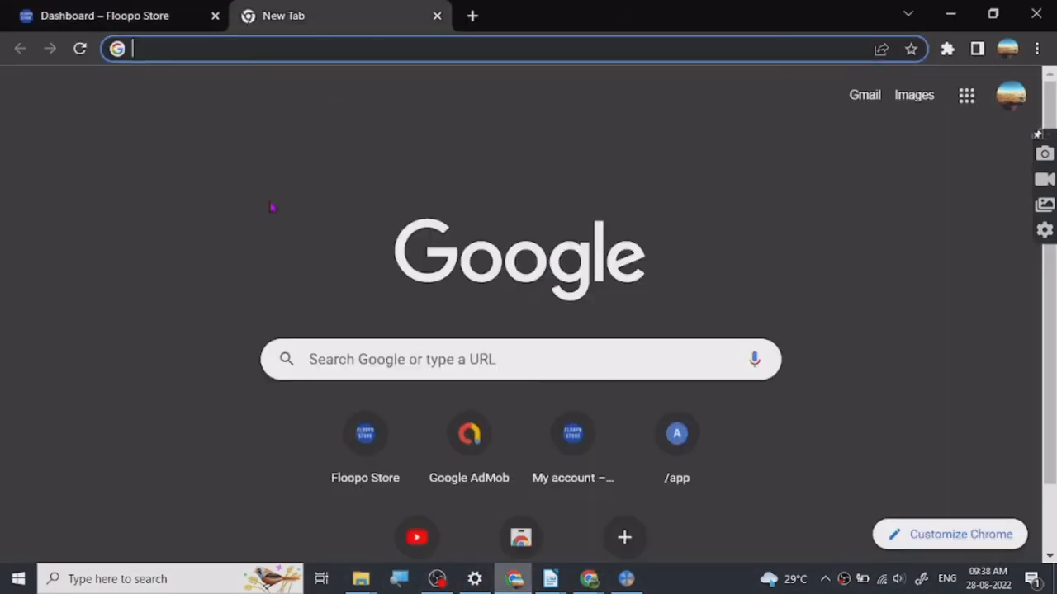
Search Google for POD, then refine the query to 'cars design print on demand'.
type("P")
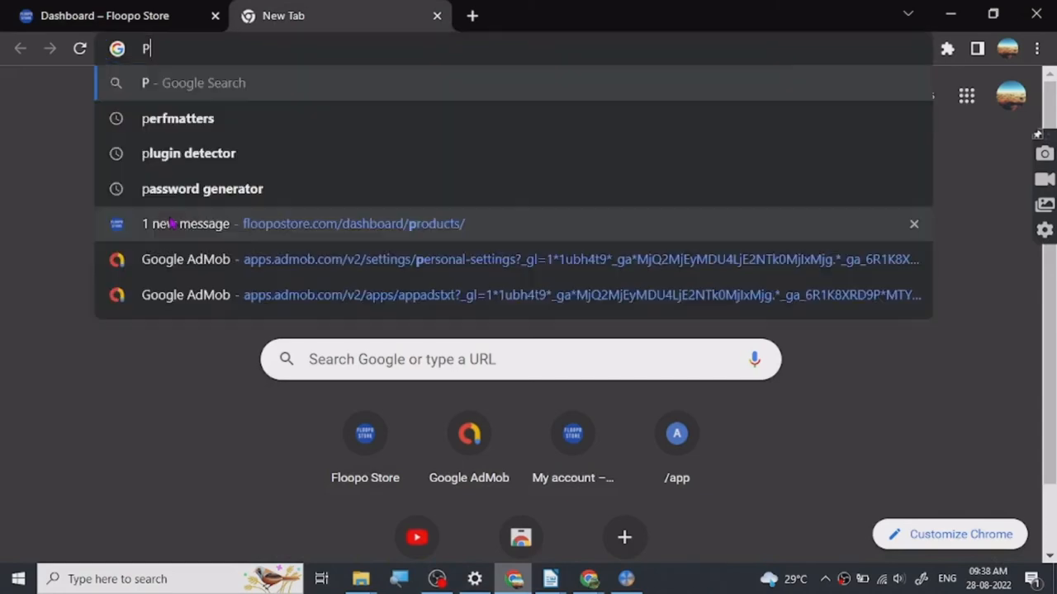
type("OD")
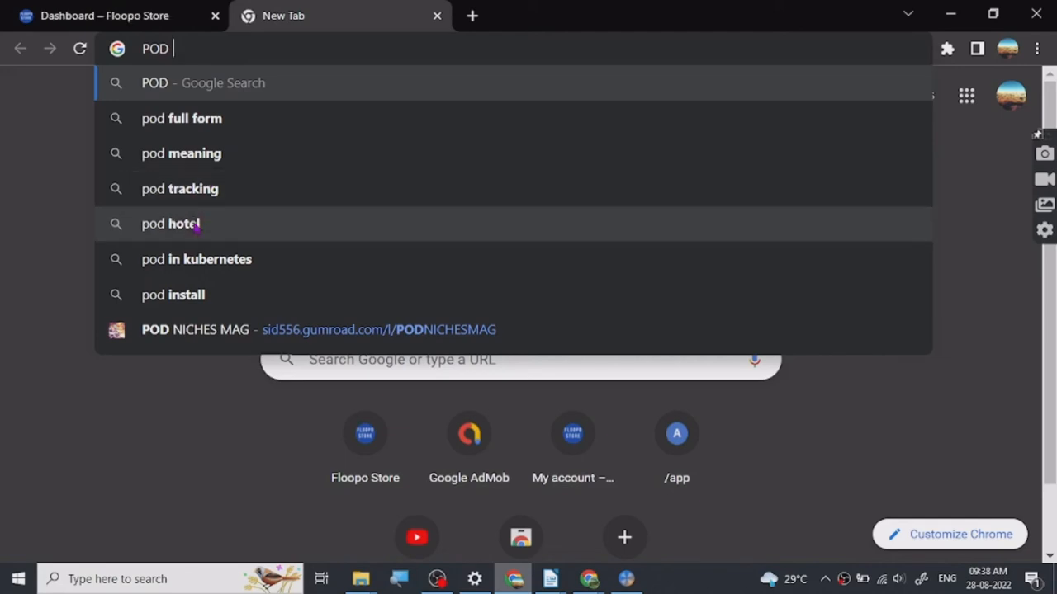
key("Enter")
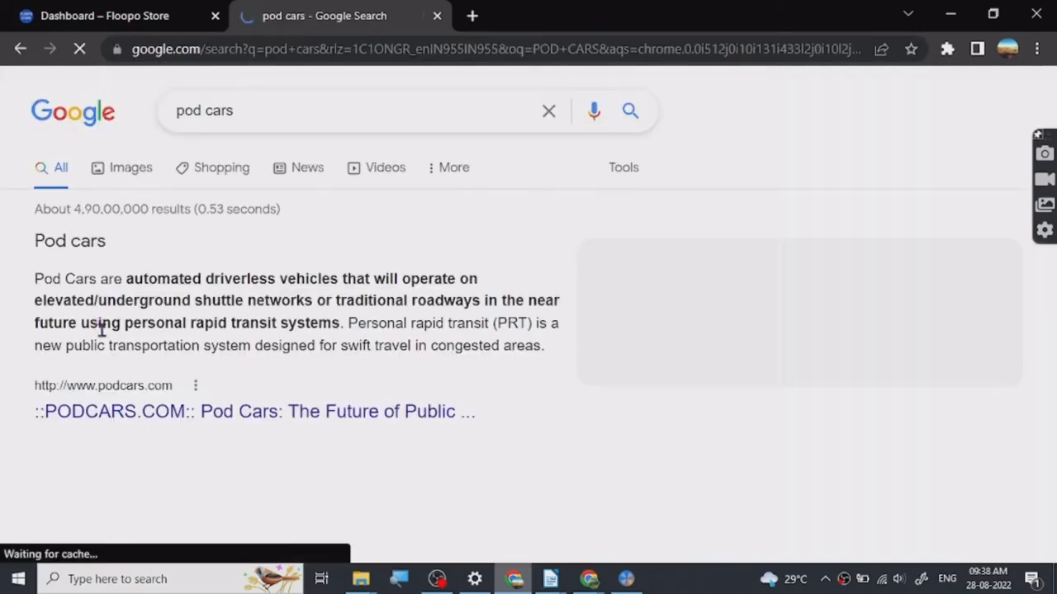
scroll("down", 3)
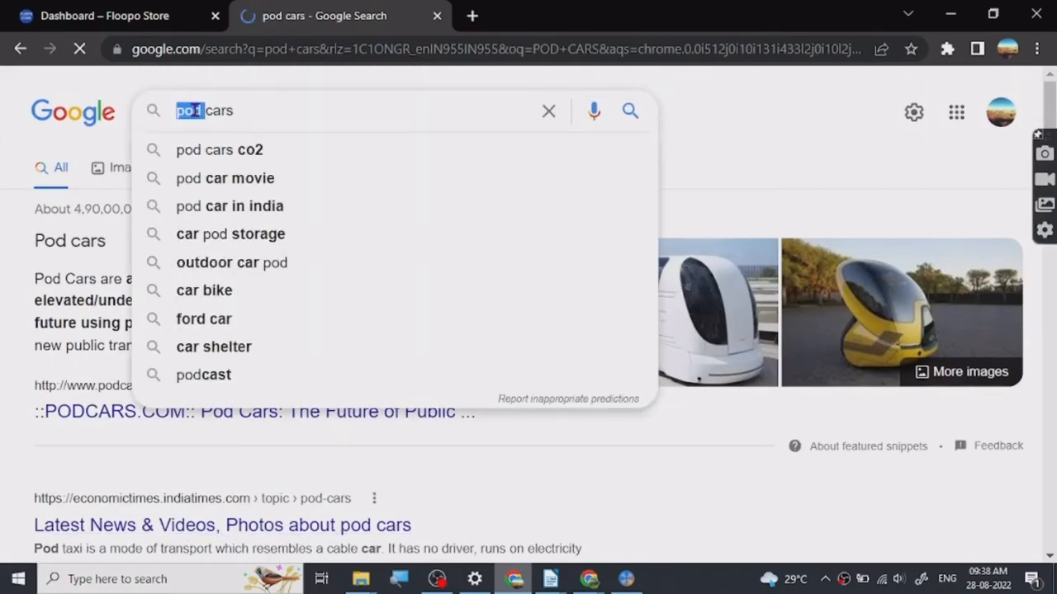
type("cars")
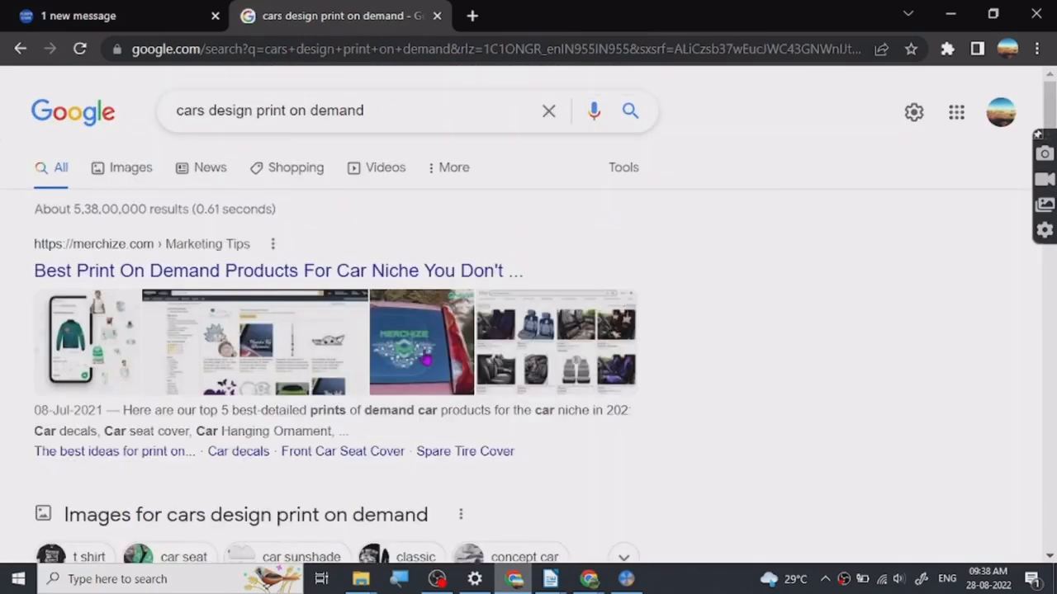
Scroll down and back up through the 'cars design print on demand' results.
scroll("down", 3)
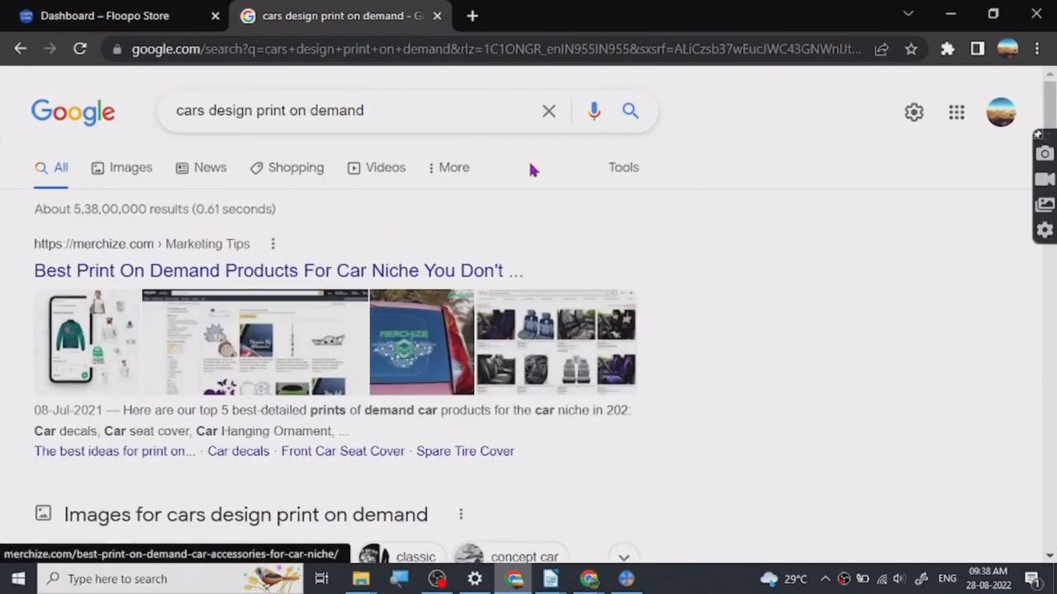
left_click(347, 110)
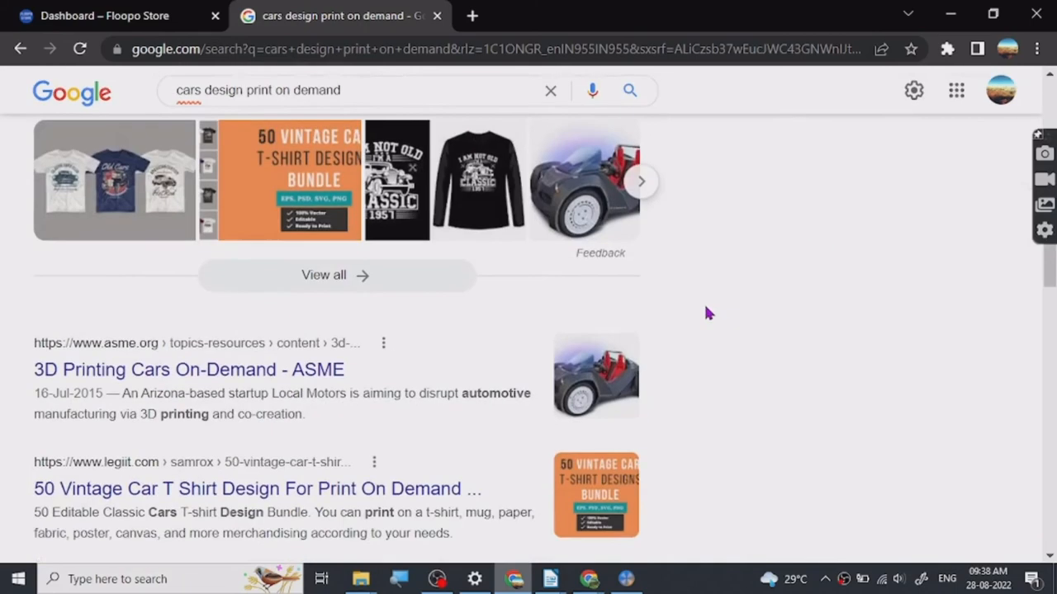
scroll("down", 3)
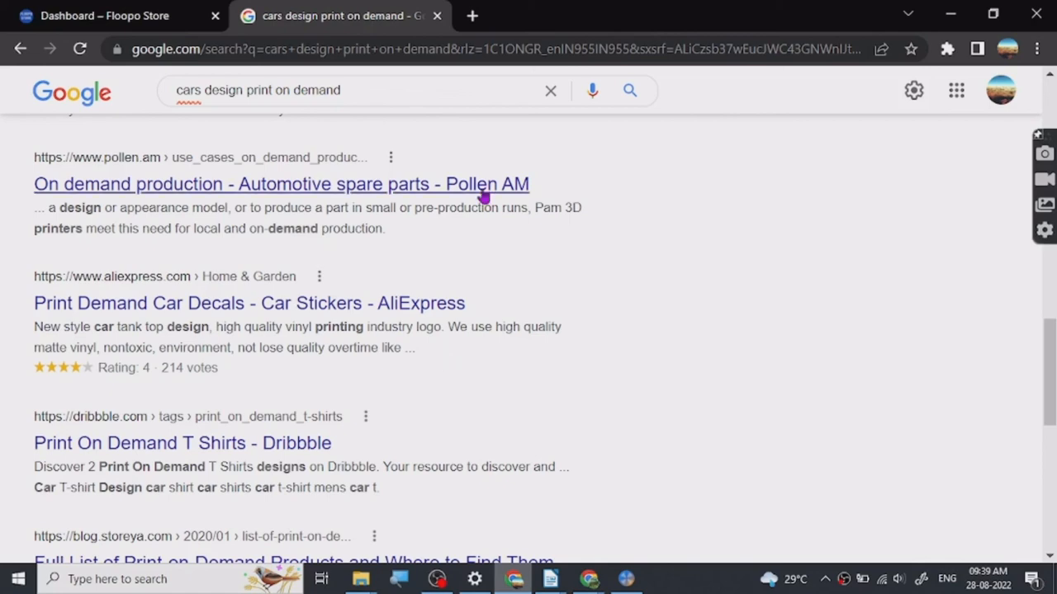
scroll("down", 3)
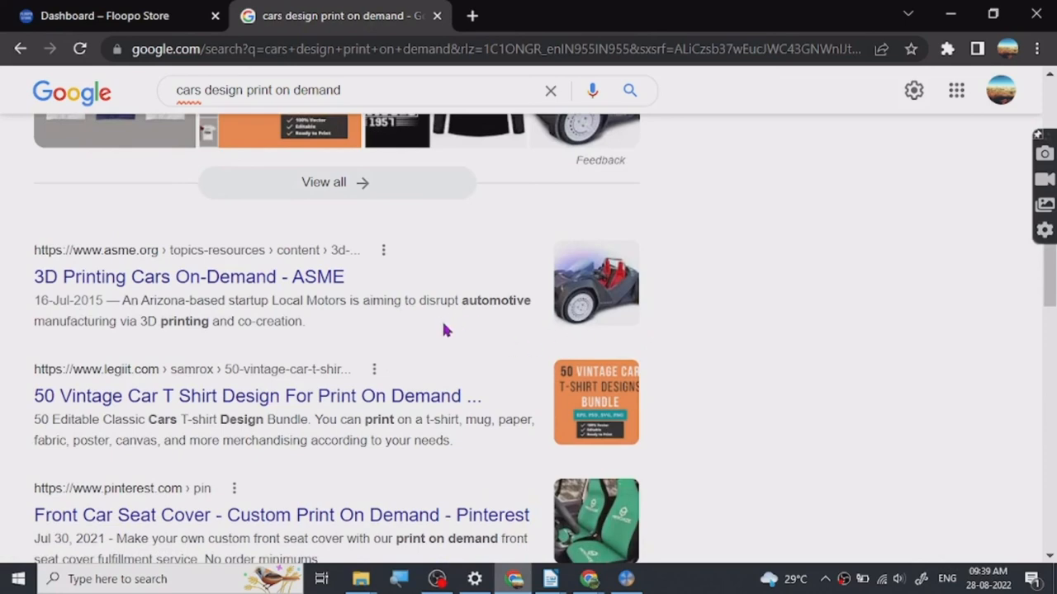
mouse_move(790, 388)
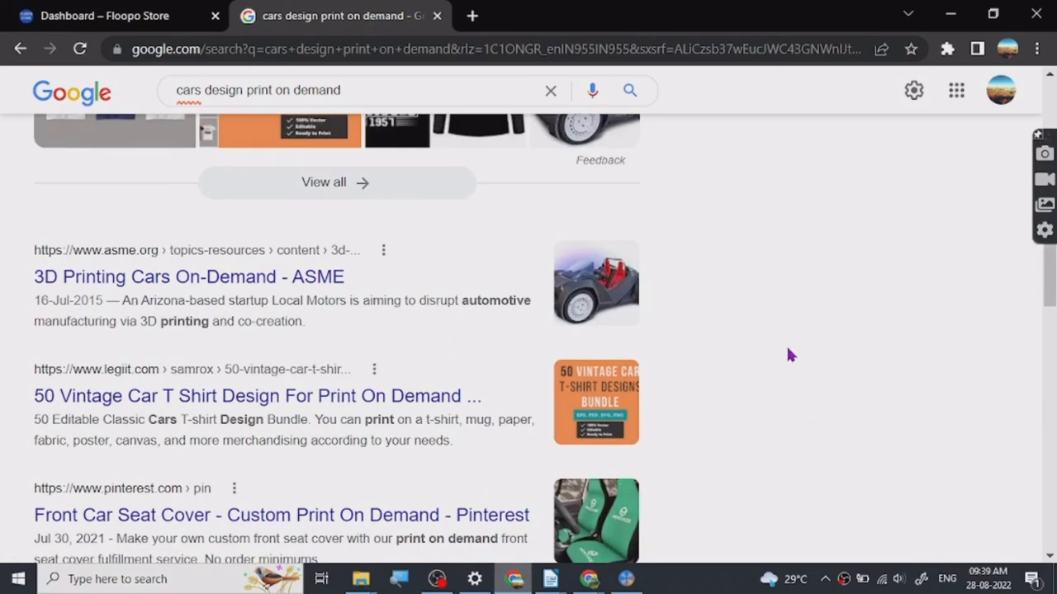
scroll("up", 3)
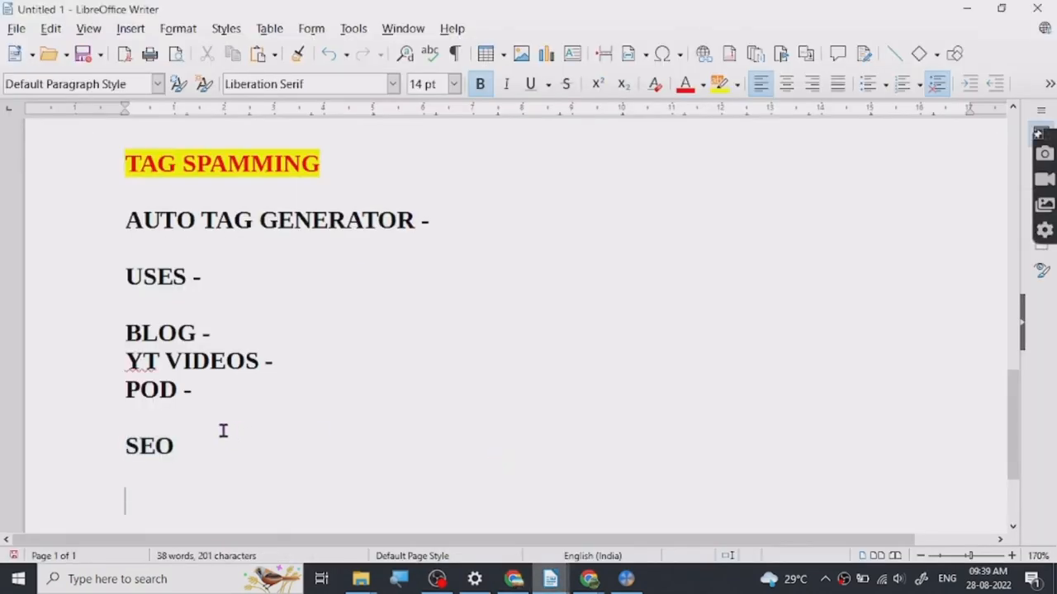
Type 'GOOGLE SUGGEST -' on the empty line below SEO.
type("GOOGLE")
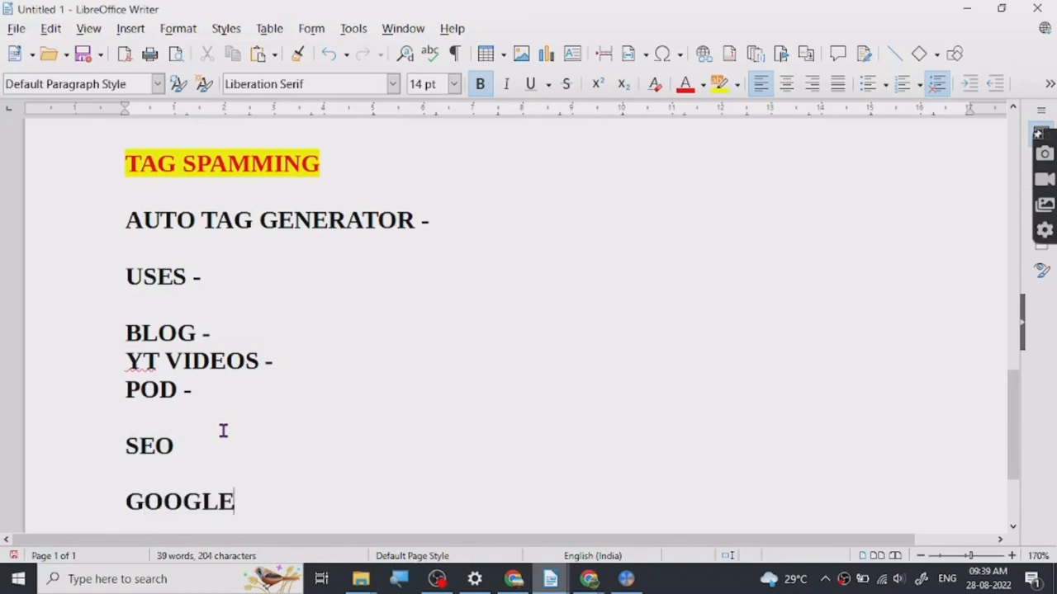
type("SUGGEST")
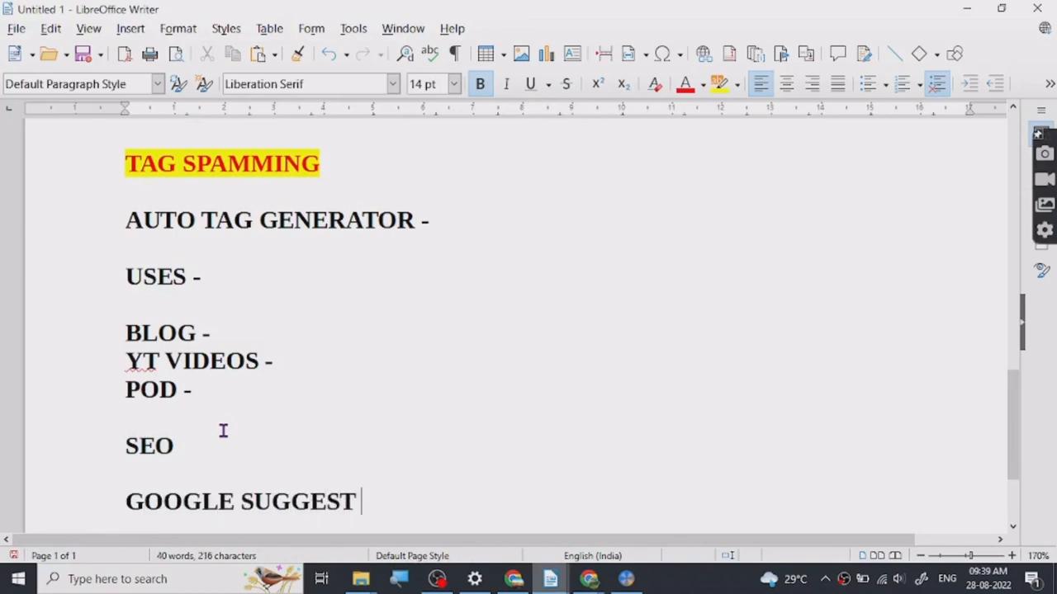
type("-")
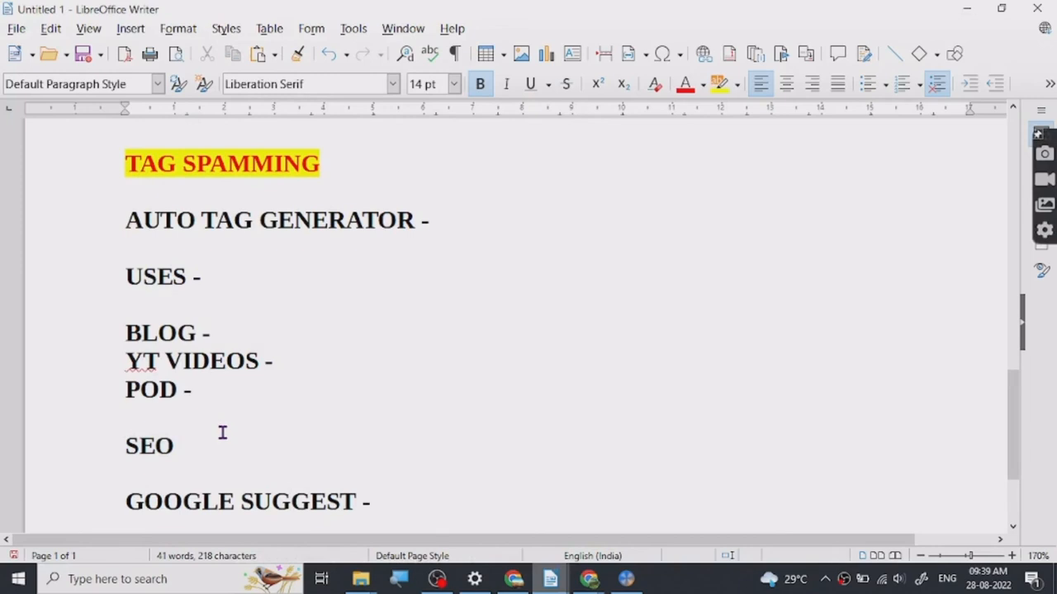
scroll("down", 3)
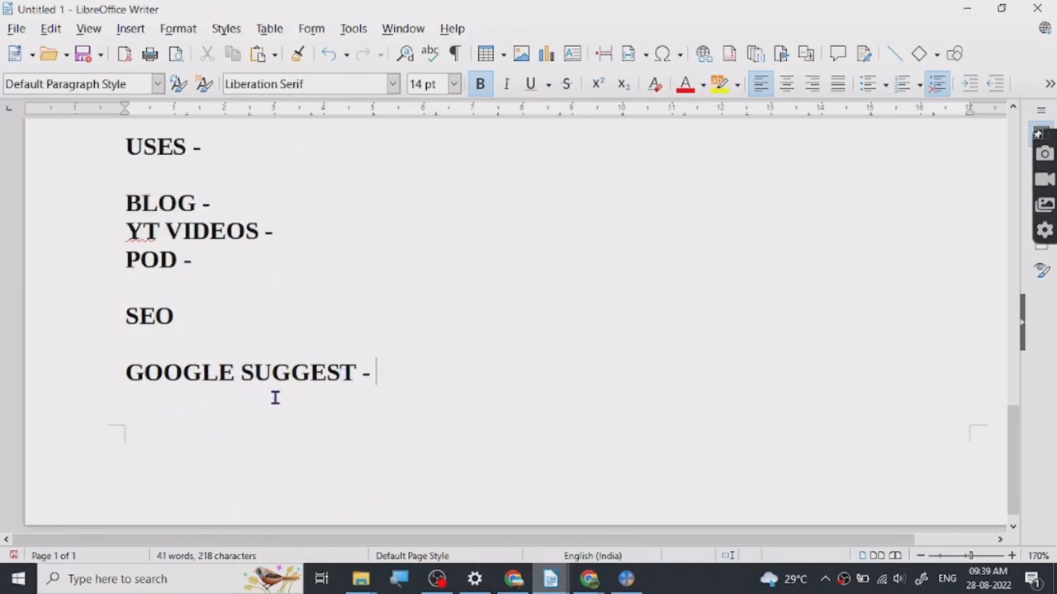
mouse_move(427, 447)
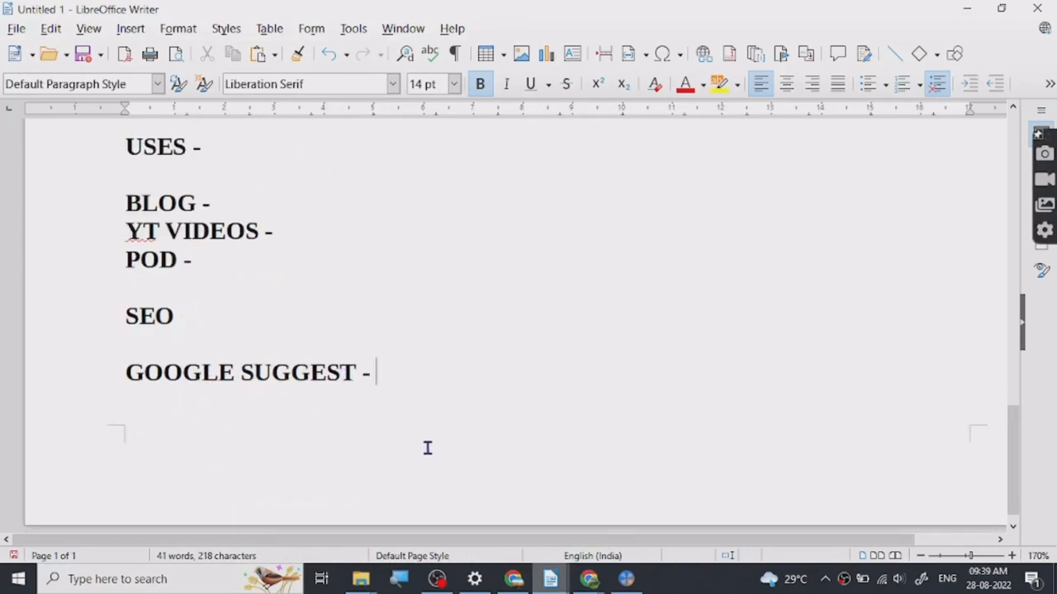